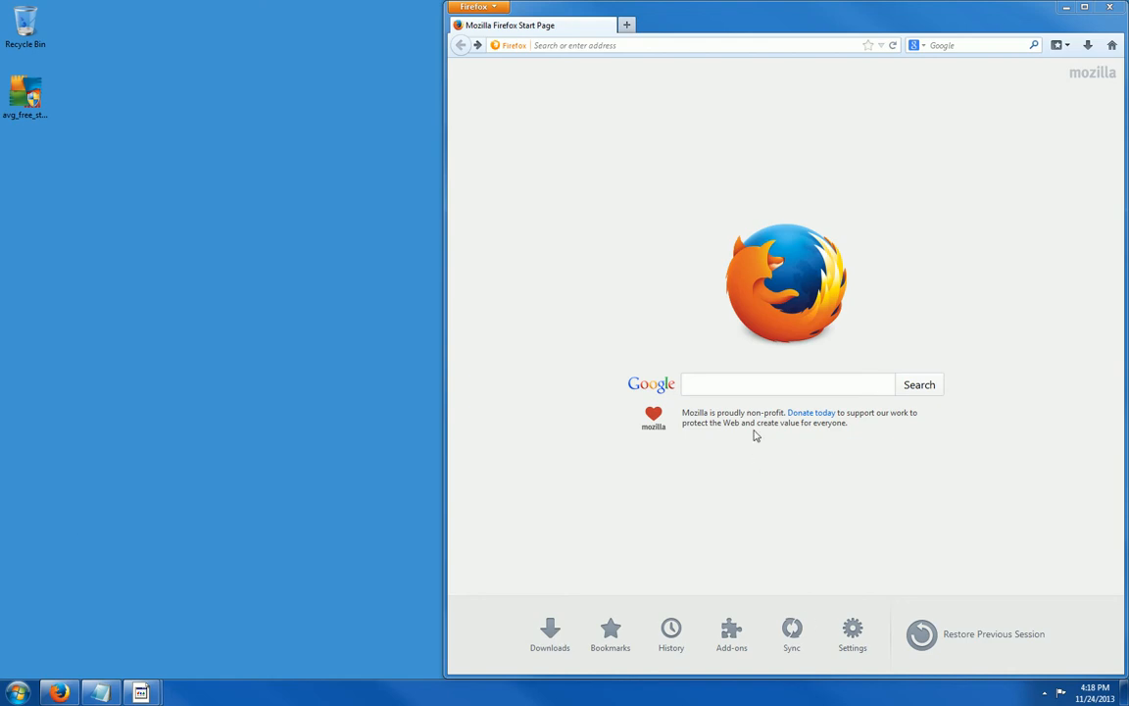
# Step: Search Google for 'free avg' from the Firefox start page
pyautogui.click(787, 384)
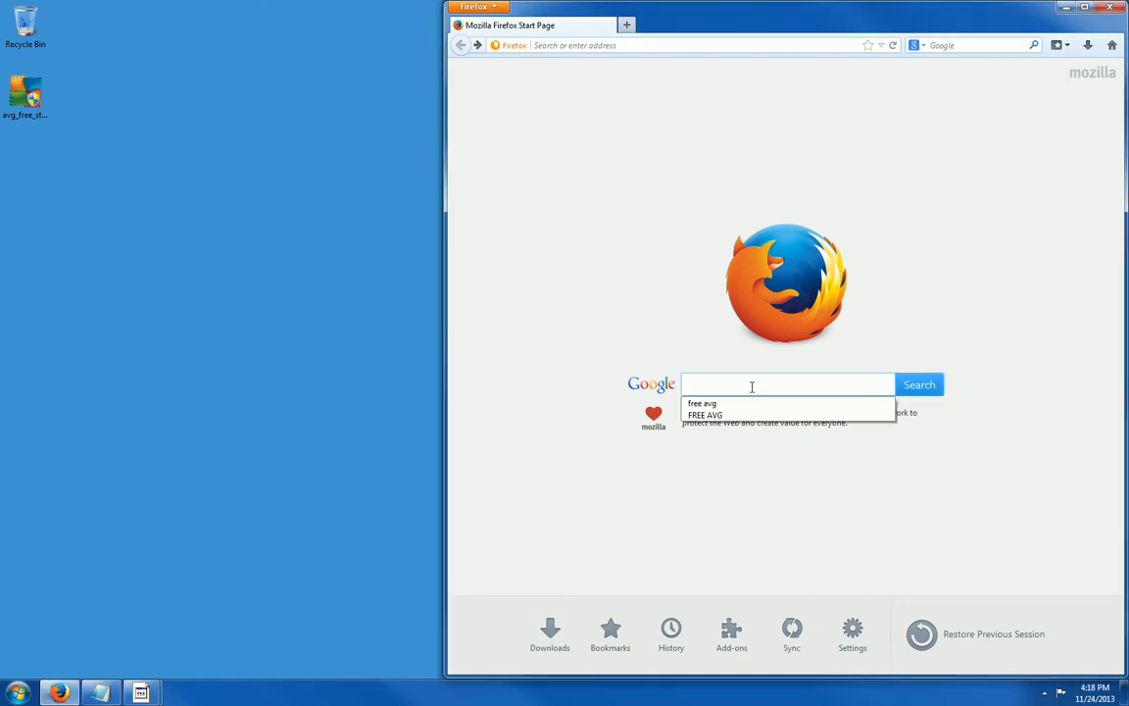
pyautogui.write('free avg')
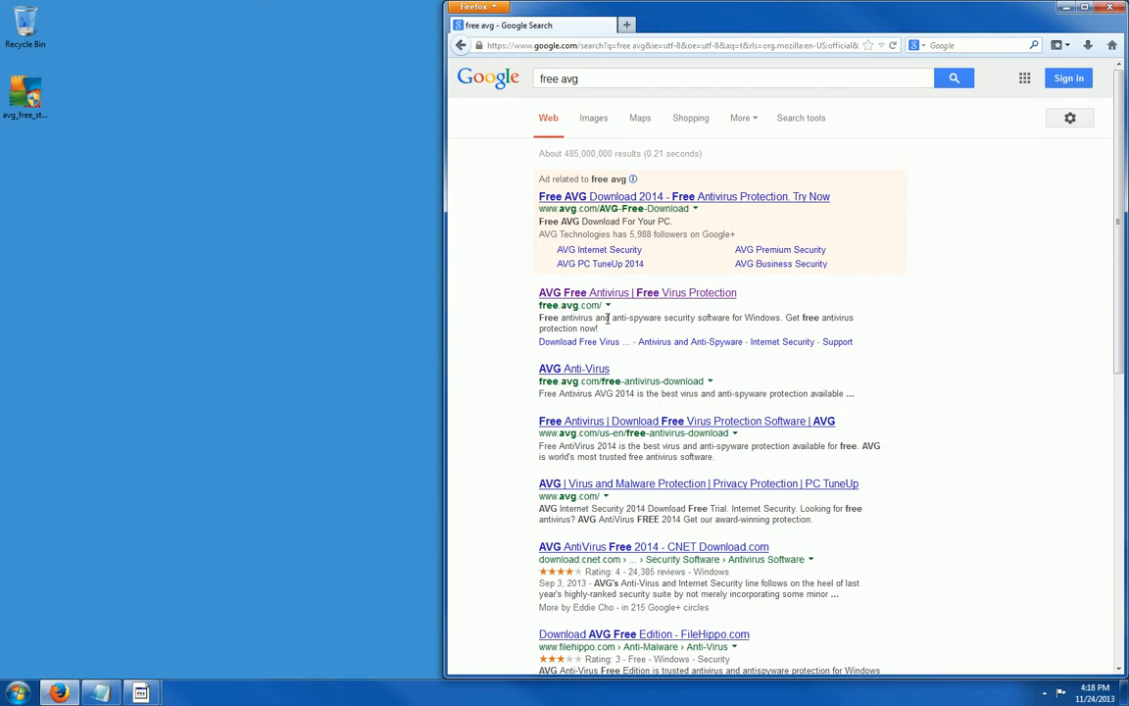
# Step: Reach AVG's free antivirus comparison page and scroll to the AVG AntiVirus FREE 2014 DOWNLOAD button
pyautogui.click(626, 292)
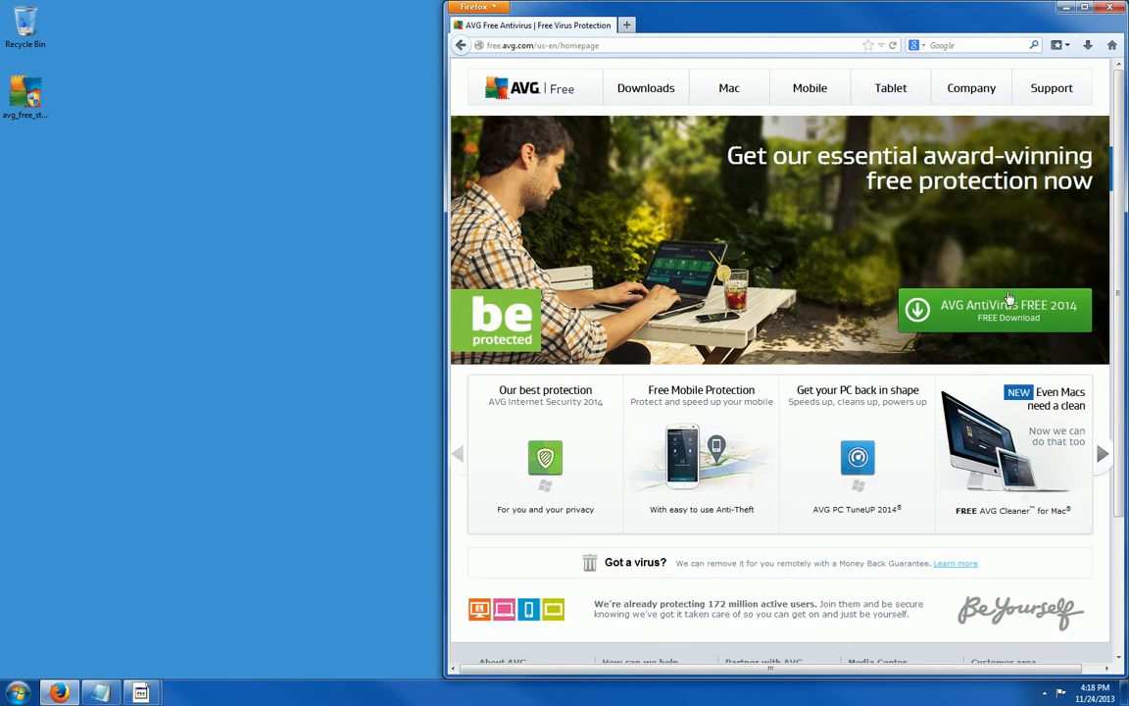
pyautogui.moveTo(1012, 319)
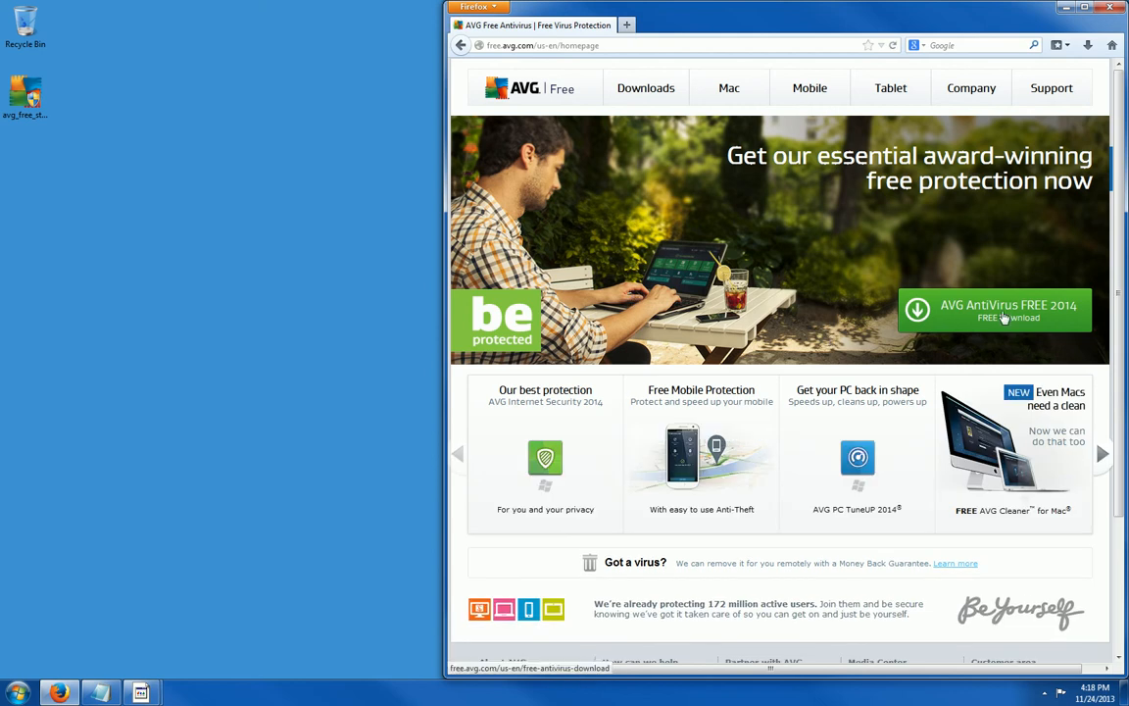
pyautogui.click(1004, 312)
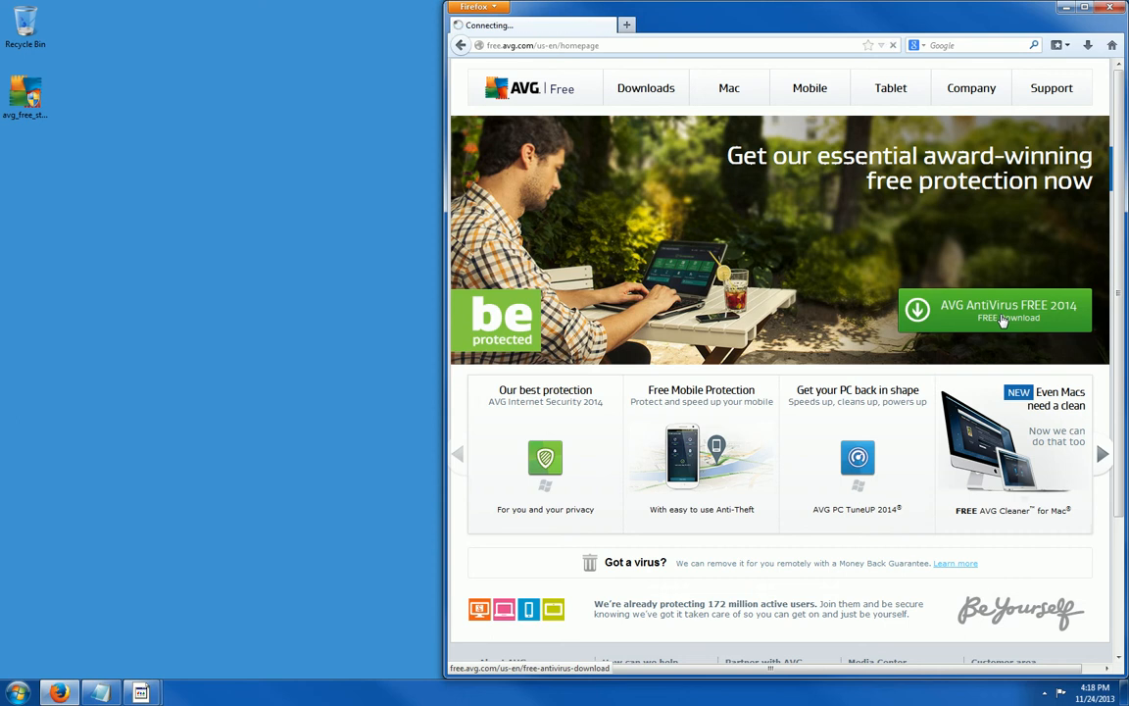
pyautogui.click(996, 308)
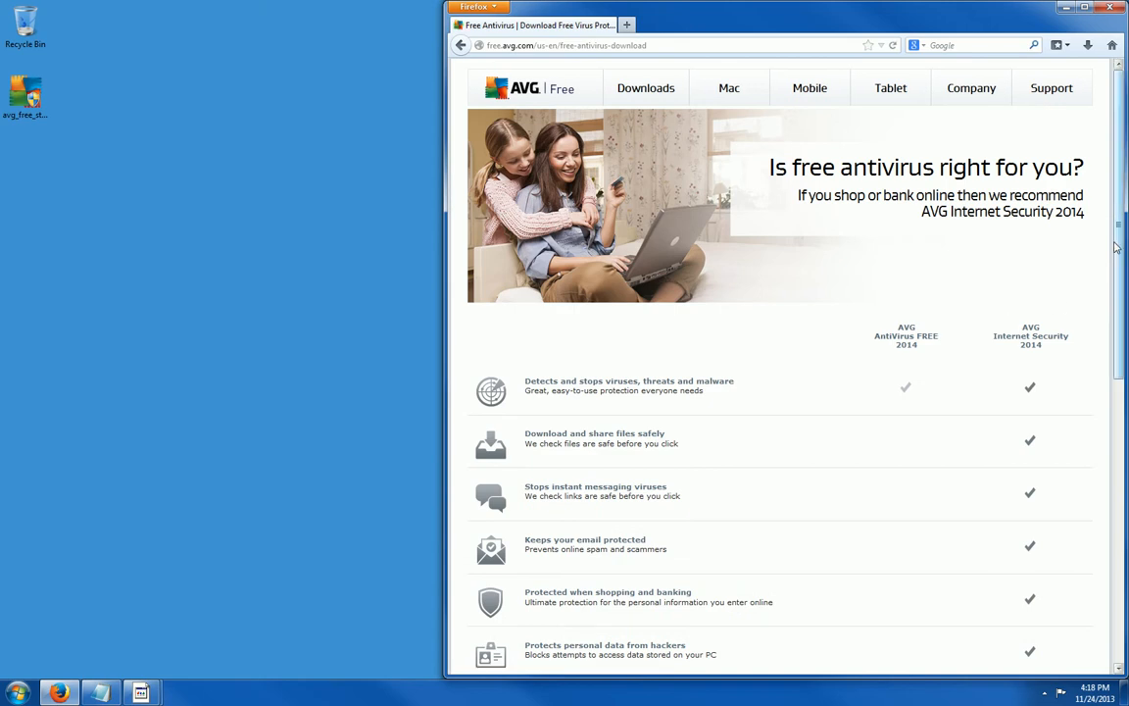
pyautogui.scroll(-3)
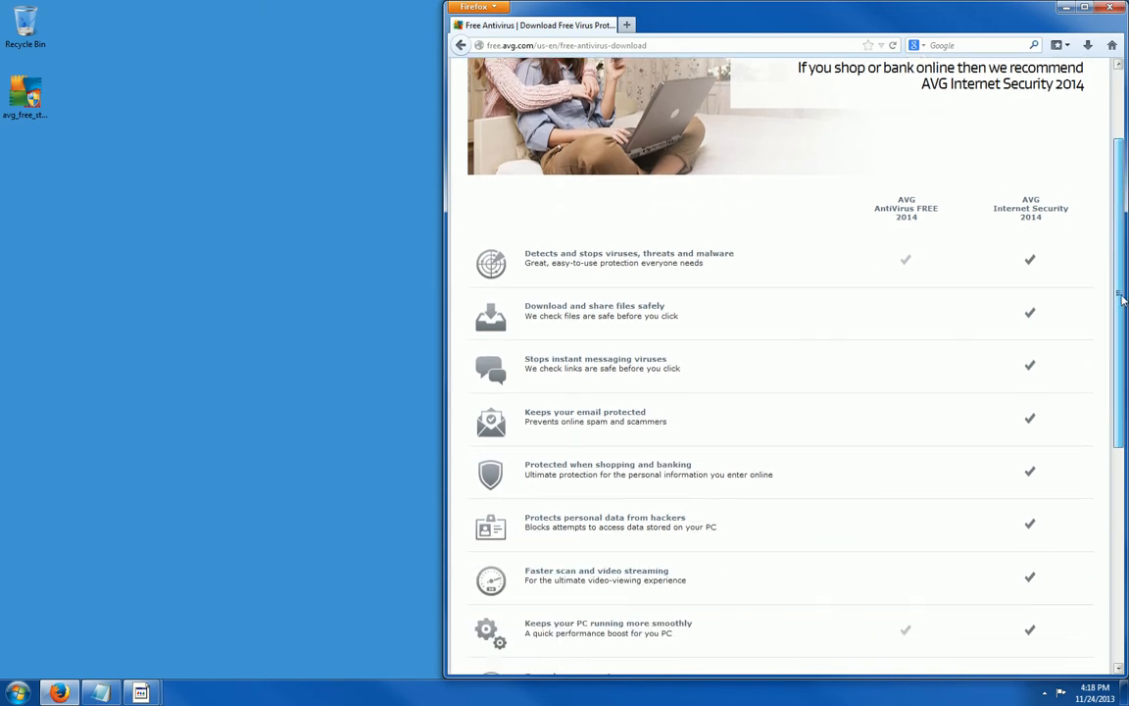
pyautogui.scroll(-3)
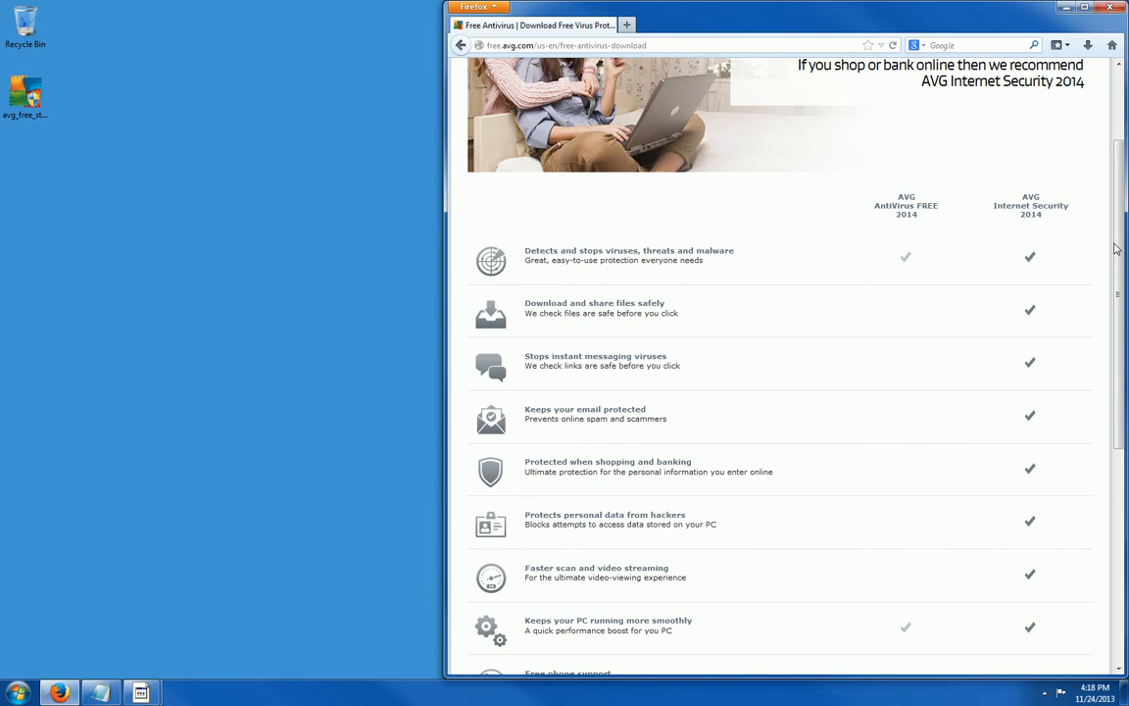
pyautogui.scroll(-3)
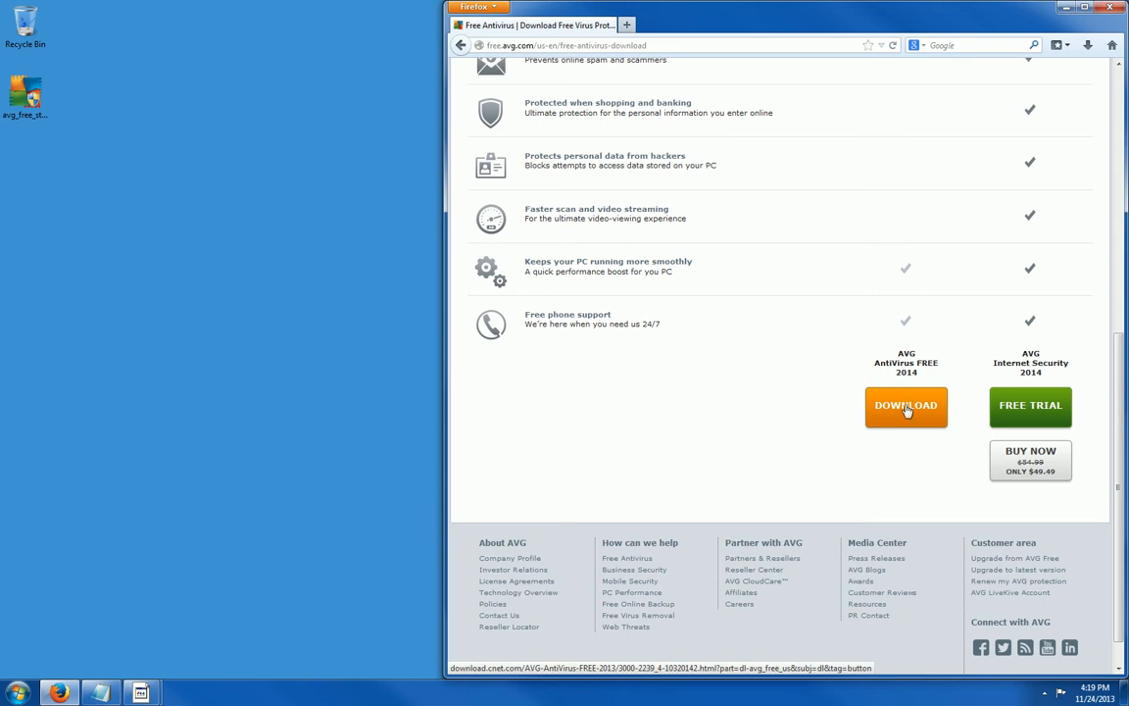
# Step: Download the AVG AntiVirus Free 2014 installer via the CNET Download.com Download Now button
pyautogui.click(905, 406)
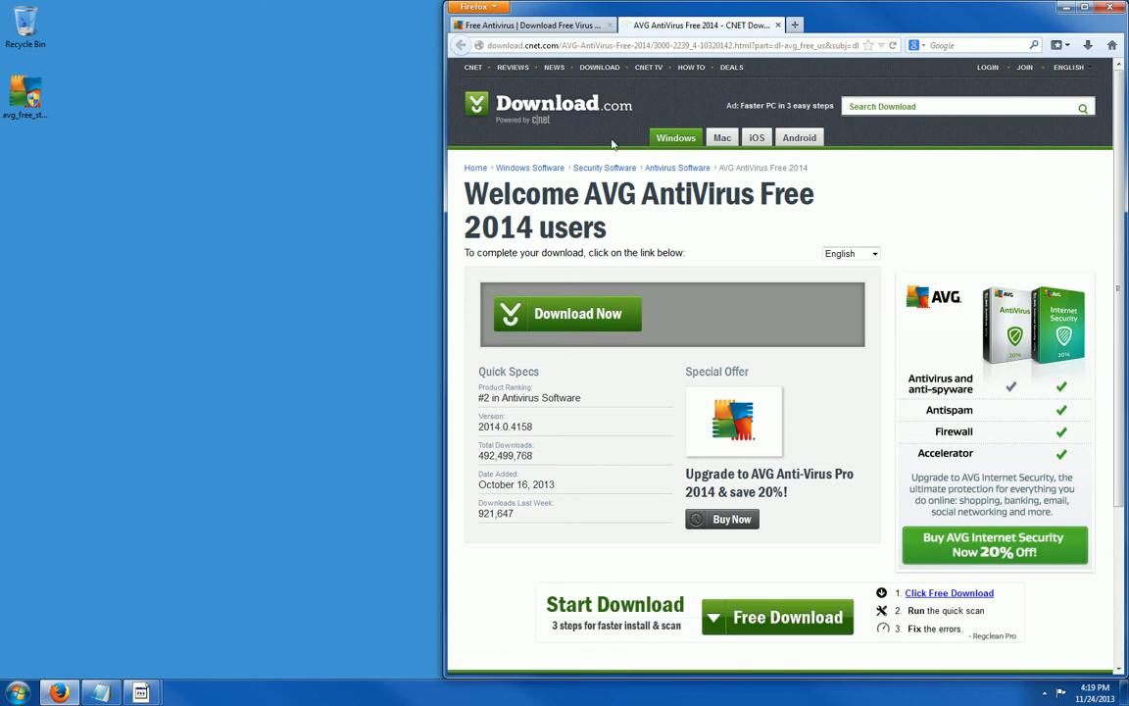
pyautogui.click(578, 314)
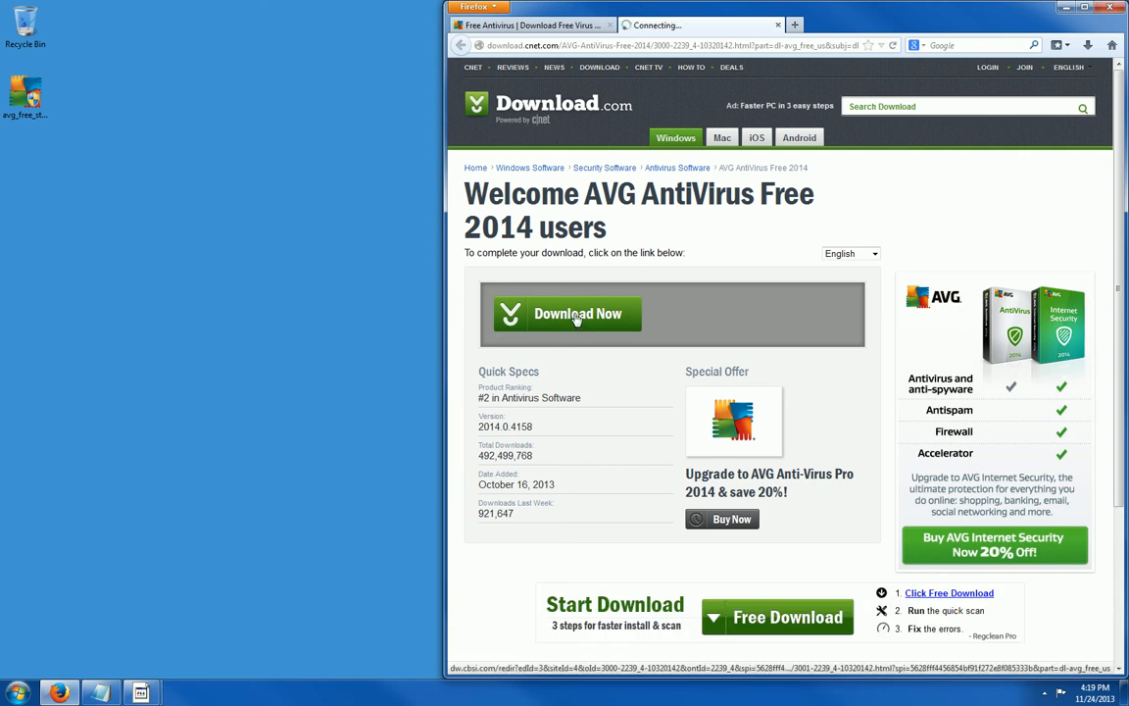
pyautogui.click(574, 314)
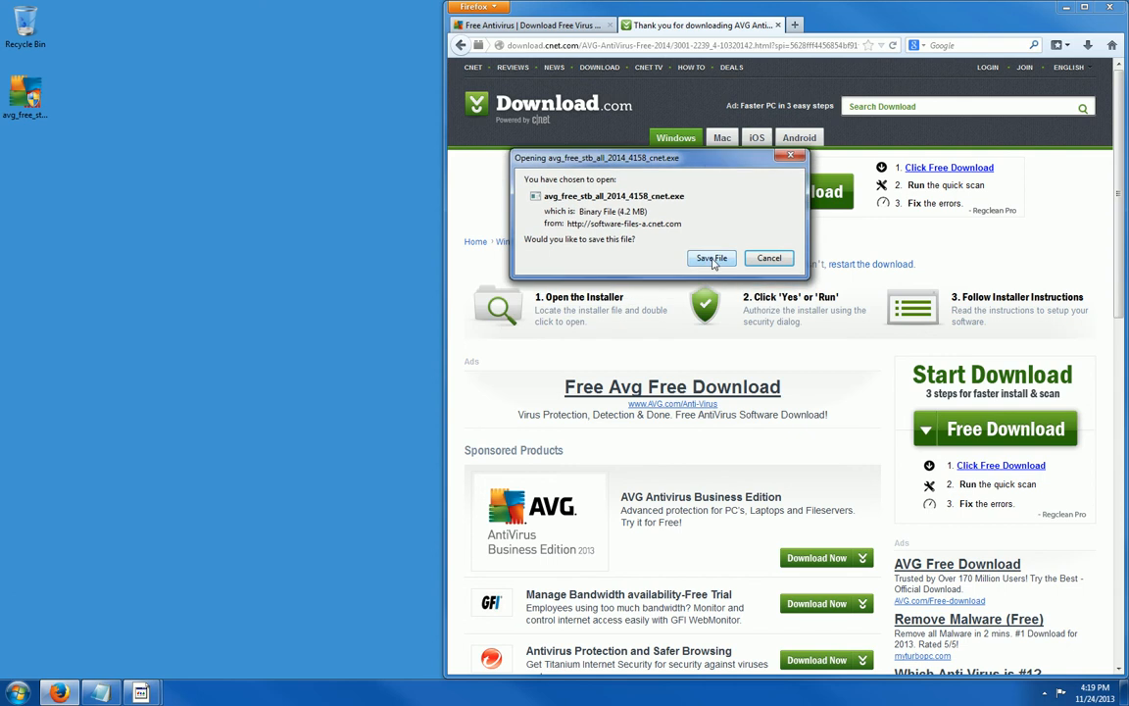
pyautogui.moveTo(768, 204)
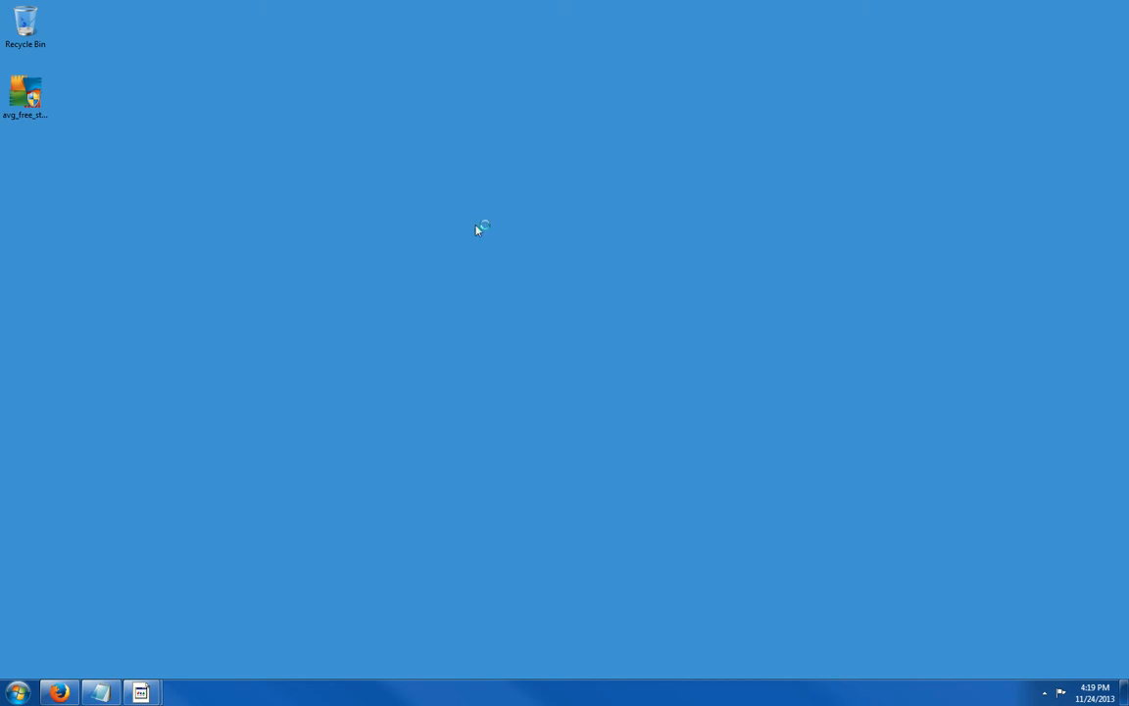
# Step: Launch the downloaded AVG installer, then cancel its Repair and Uninstall options and confirm
pyautogui.doubleClick(24, 93)
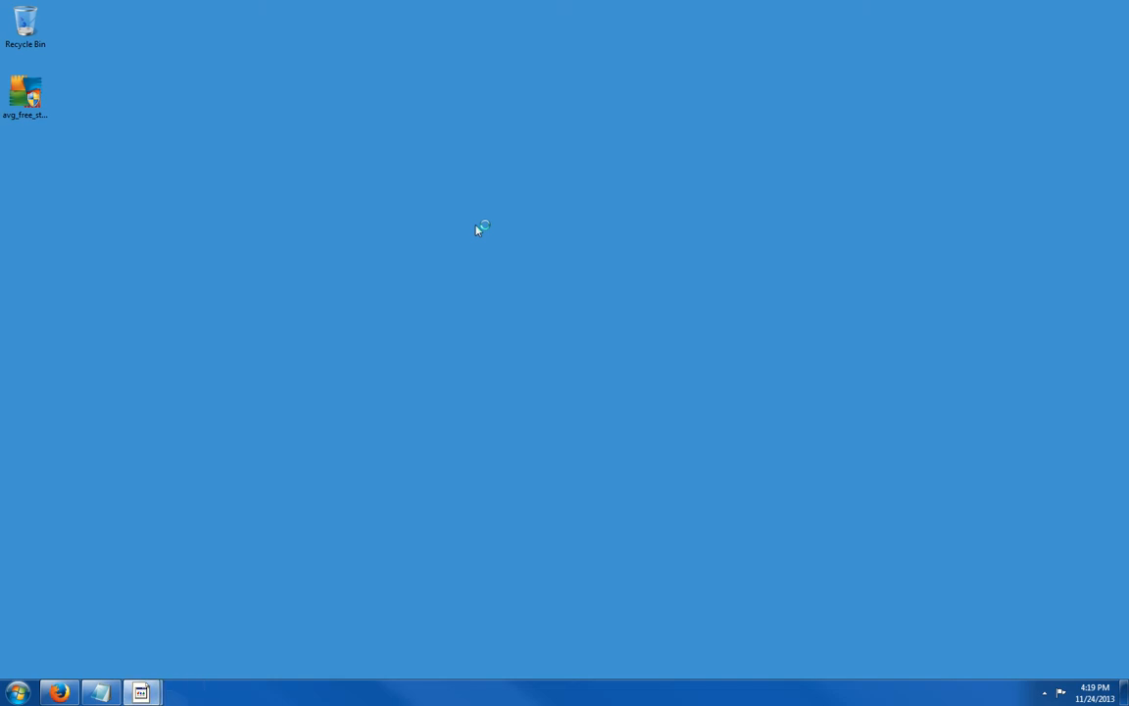
pyautogui.doubleClick(28, 90)
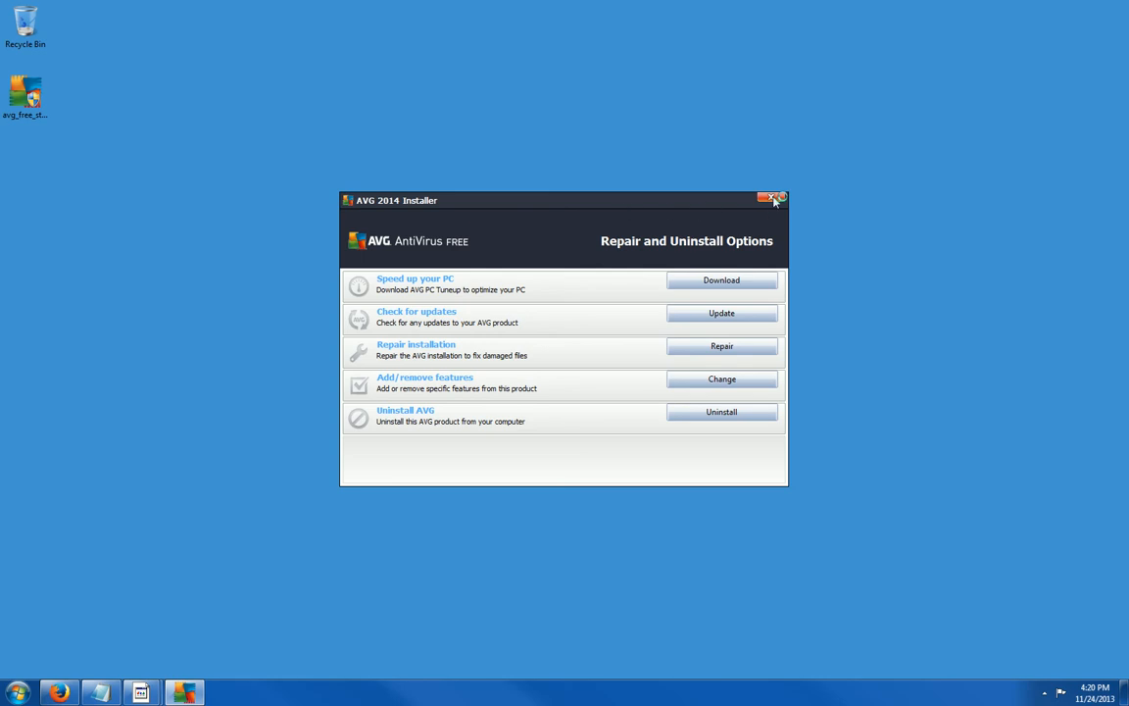
pyautogui.click(773, 200)
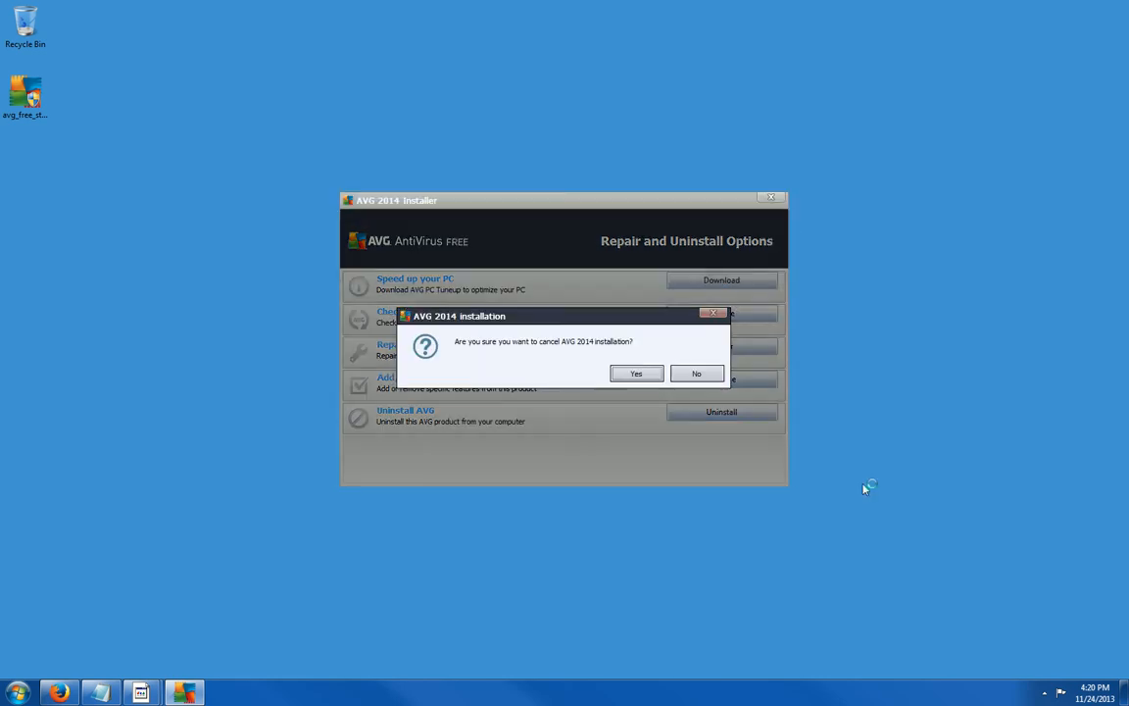
pyautogui.click(636, 374)
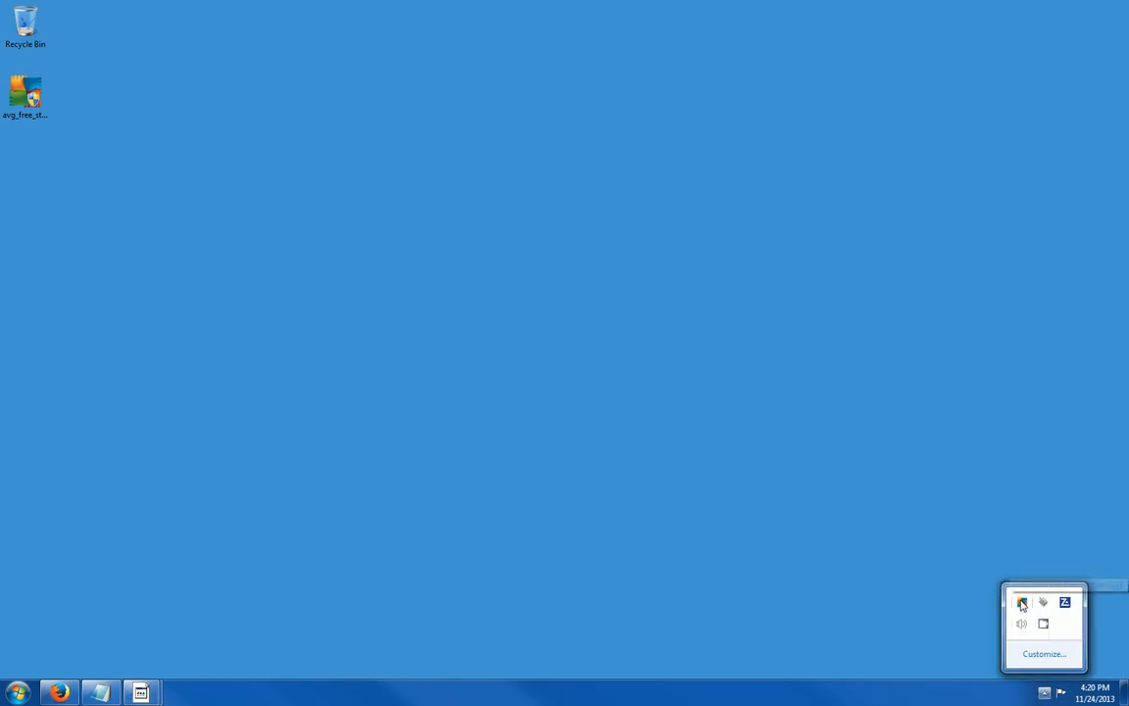
# Step: Bring up AVG AntiVirus FREE's main window and enter the Computer Protection page with AntiVirus enabled
pyautogui.click(910, 497)
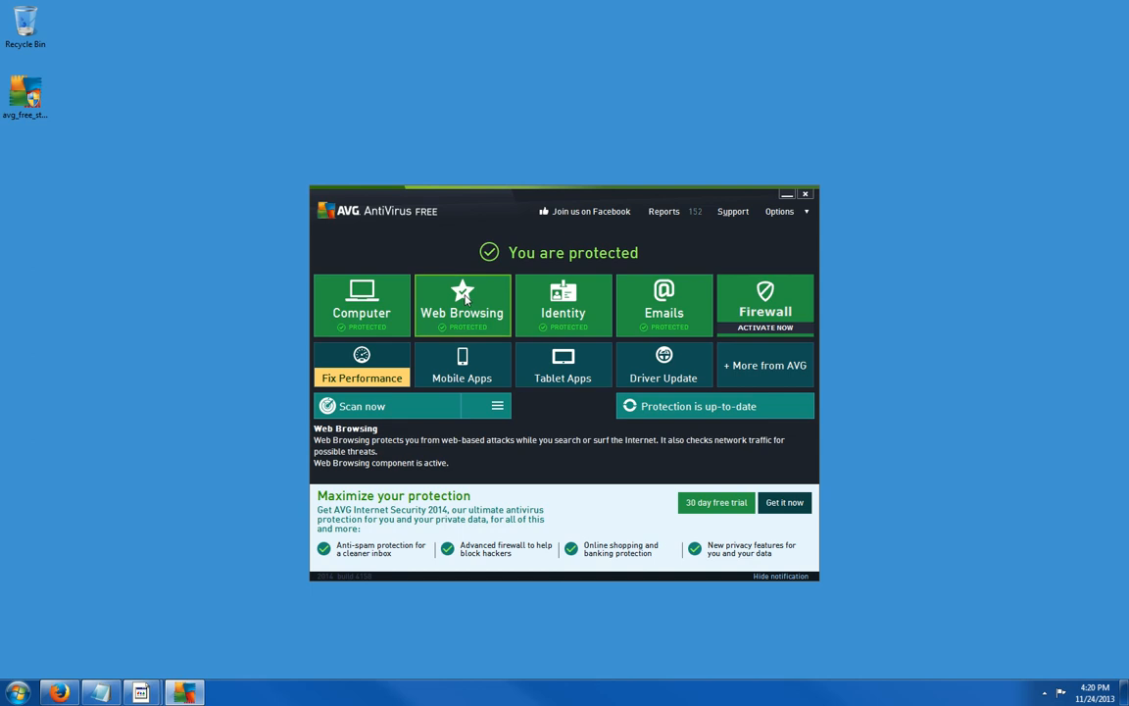
pyautogui.click(562, 305)
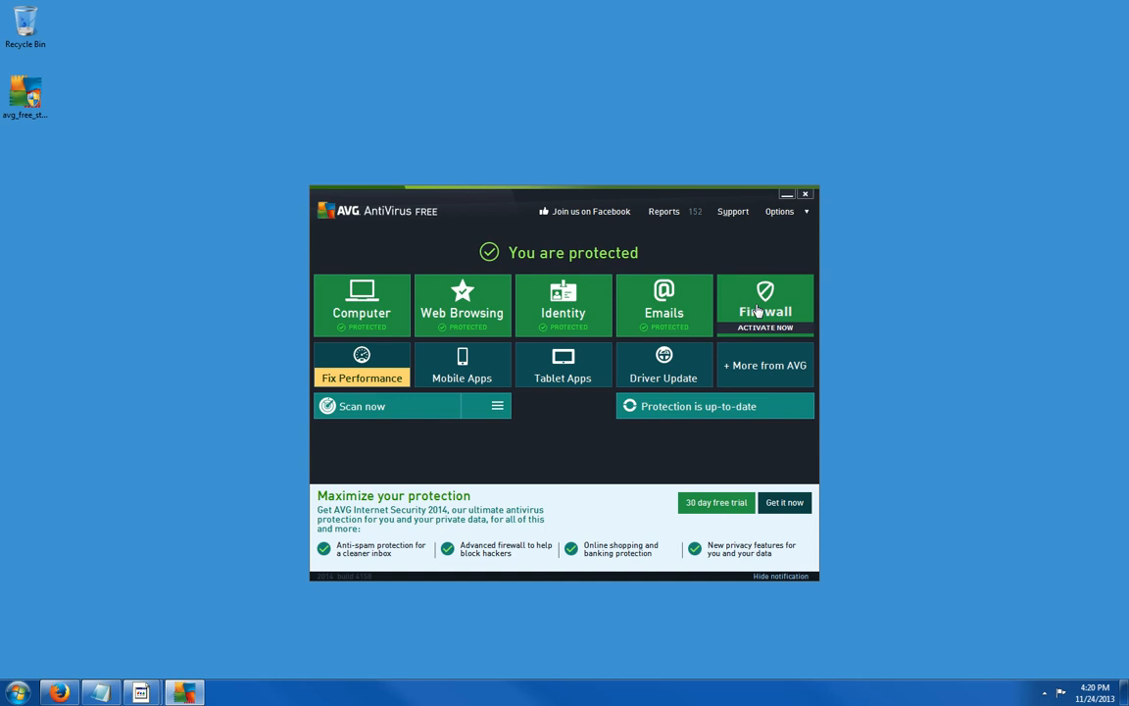
pyautogui.moveTo(775, 295)
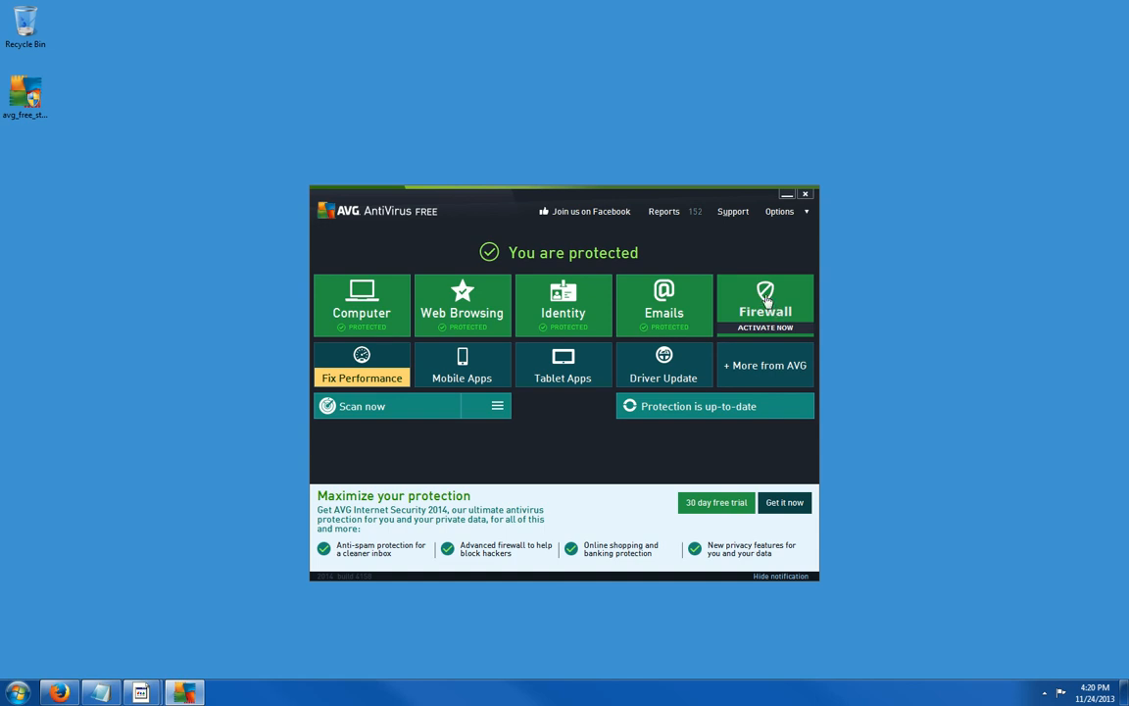
pyautogui.moveTo(384, 274)
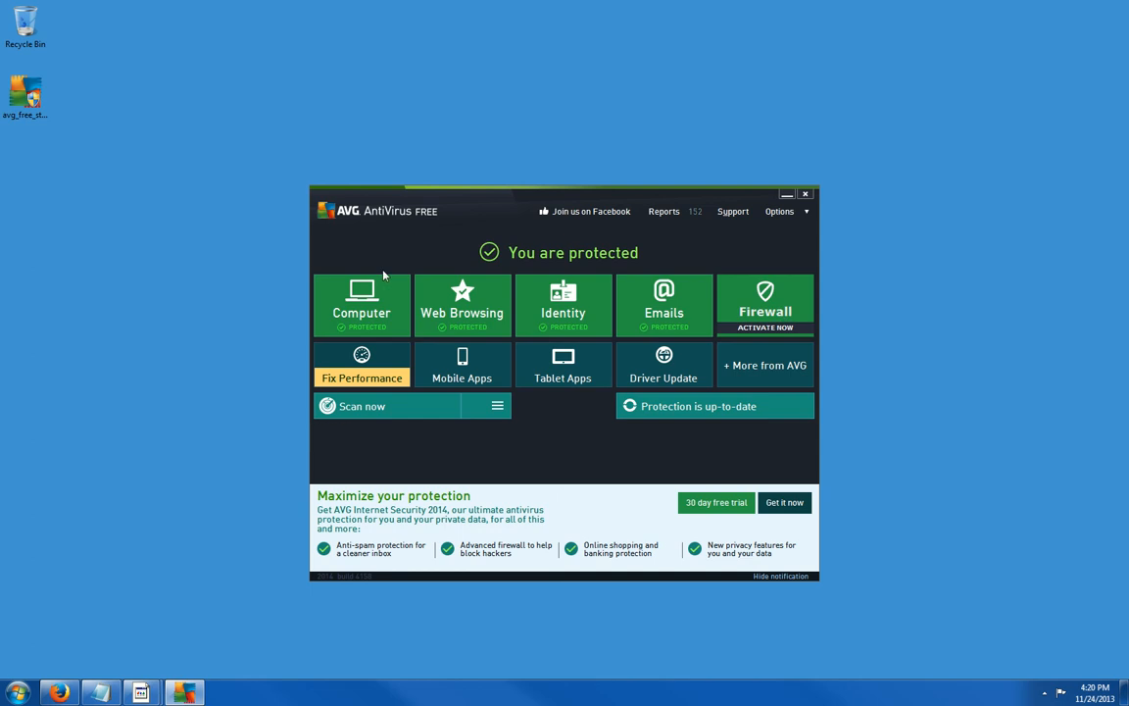
pyautogui.moveTo(373, 299)
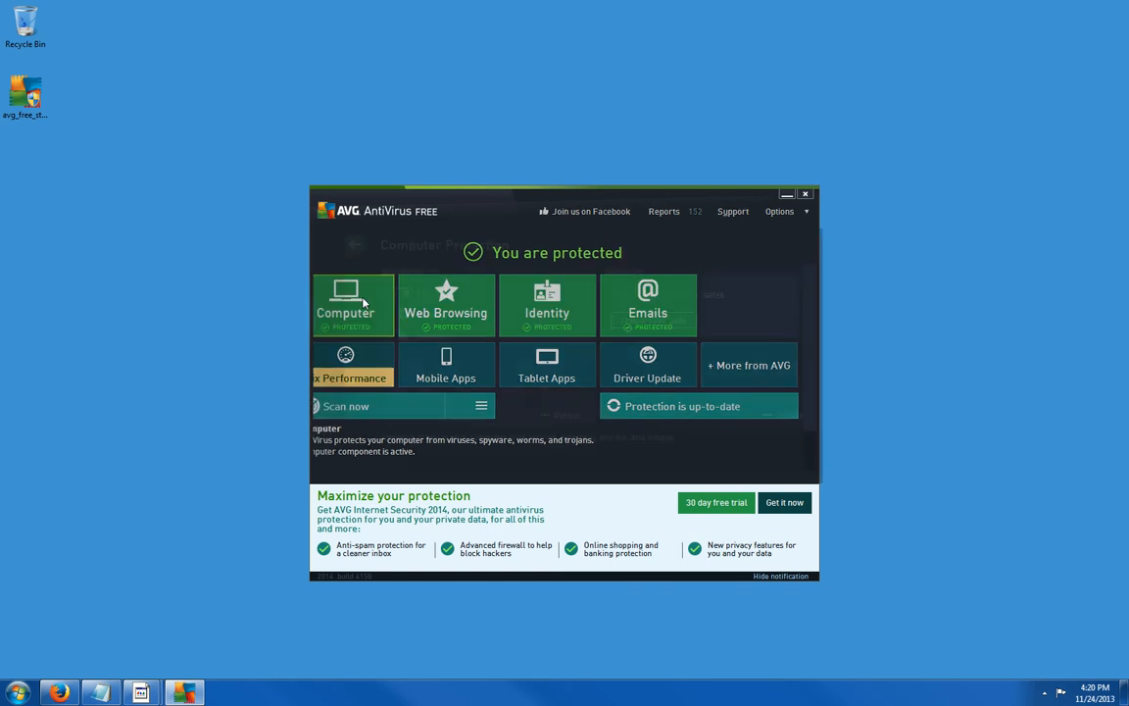
pyautogui.click(353, 305)
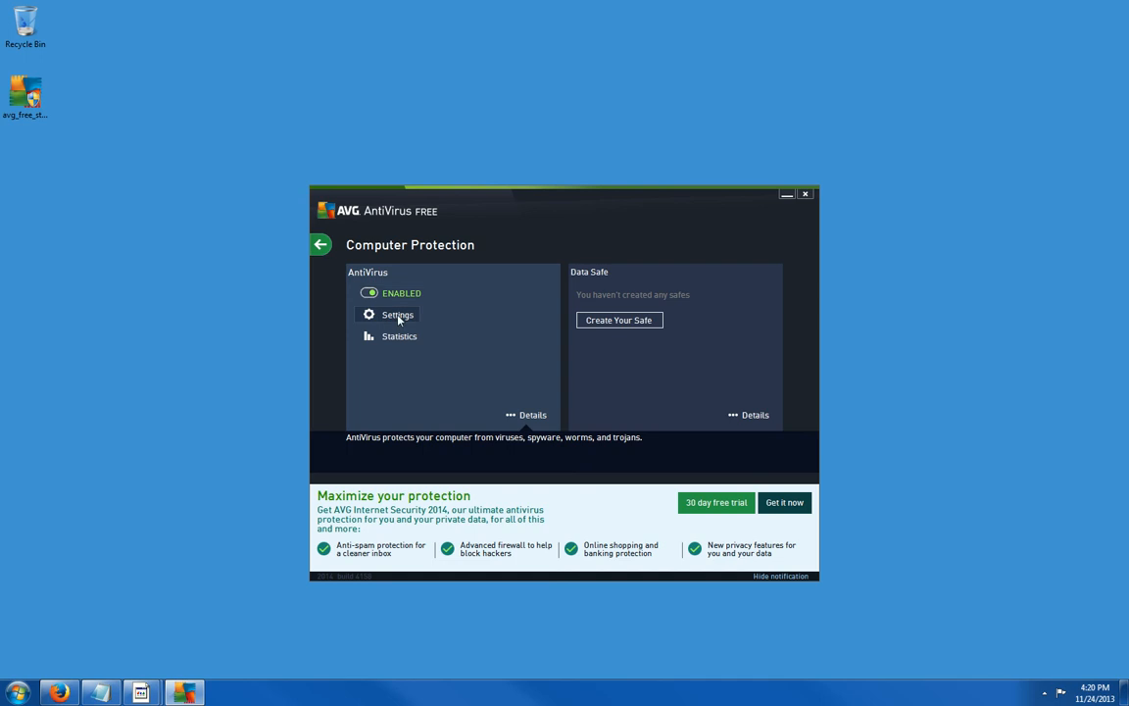
# Step: Enter the AntiVirus Advanced Settings and expand the Schedules branch
pyautogui.click(396, 313)
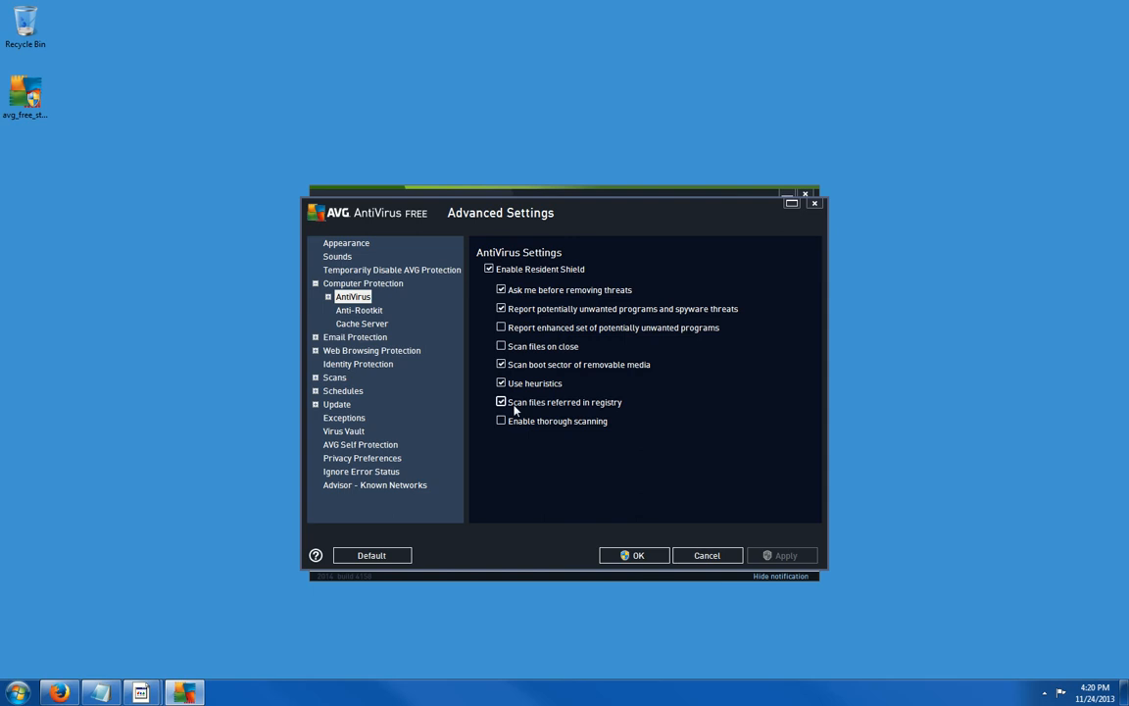
pyautogui.moveTo(413, 371)
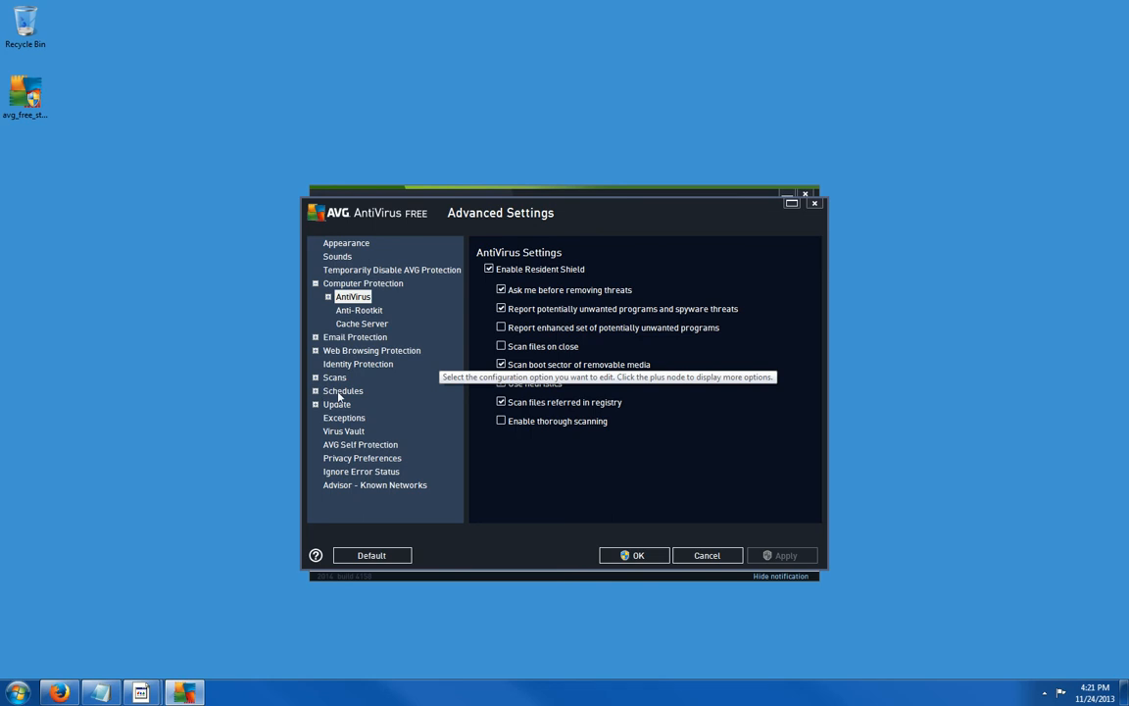
pyautogui.click(316, 390)
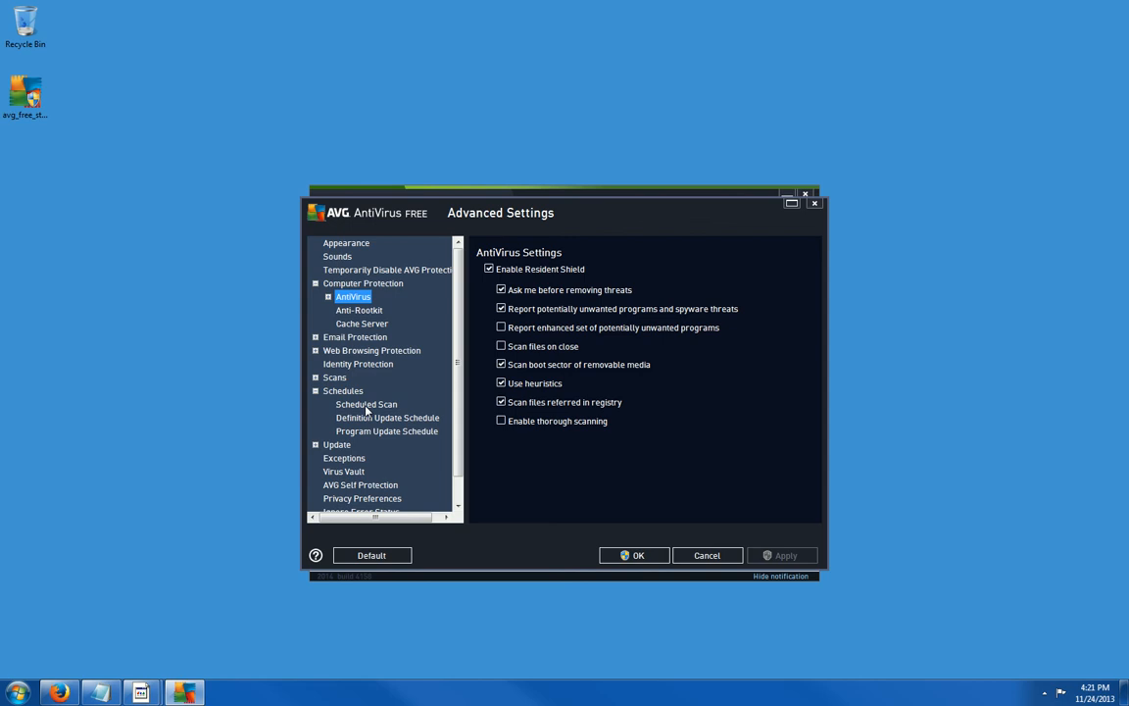
# Step: Review the Scheduled Scan timing, briefly toggling Monday, leaving Tuesday, Friday and Sunday at 12:00 PM
pyautogui.click(366, 404)
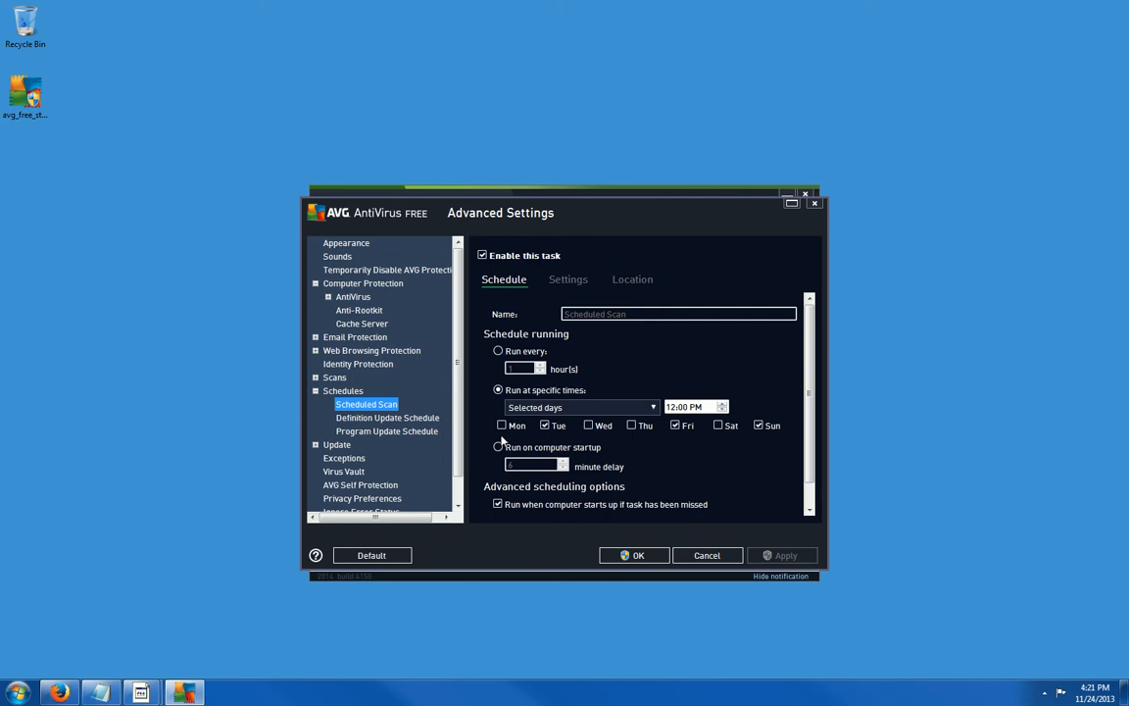
pyautogui.click(500, 425)
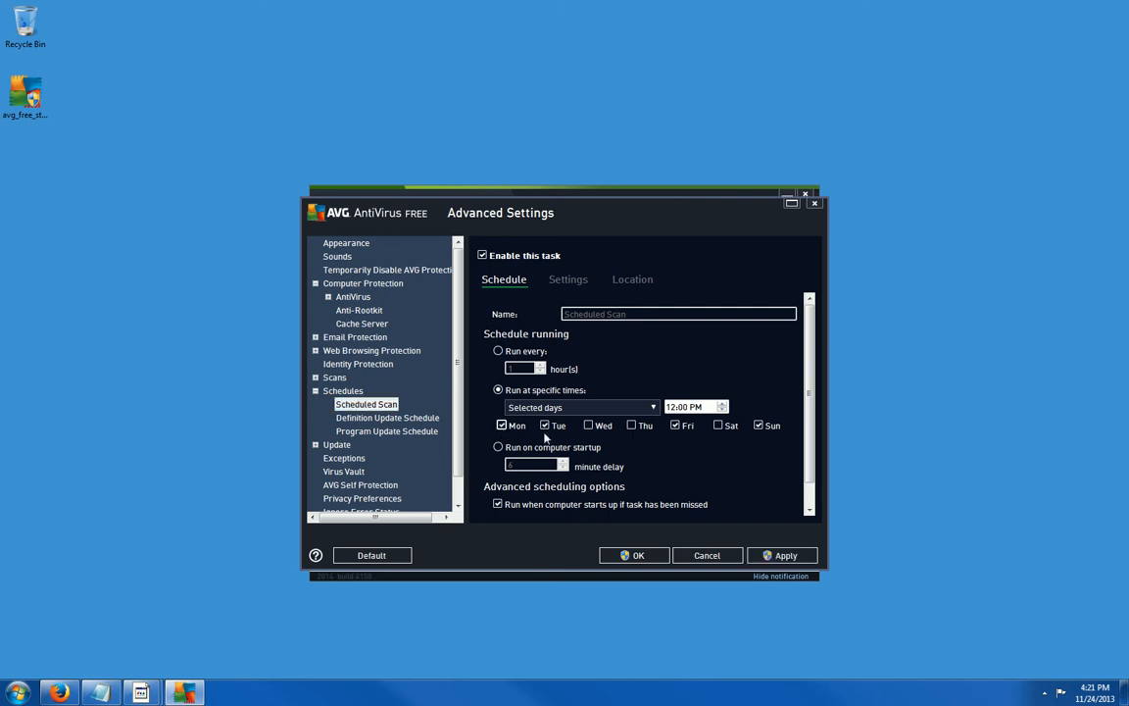
pyautogui.click(586, 426)
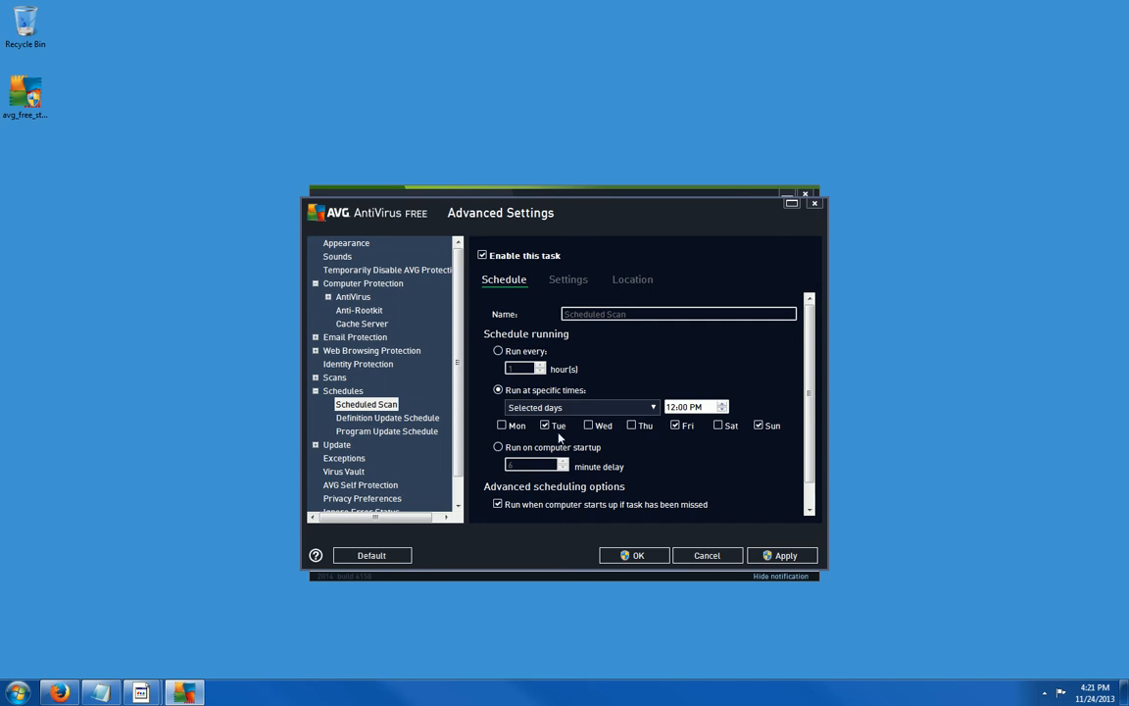
pyautogui.moveTo(574, 442)
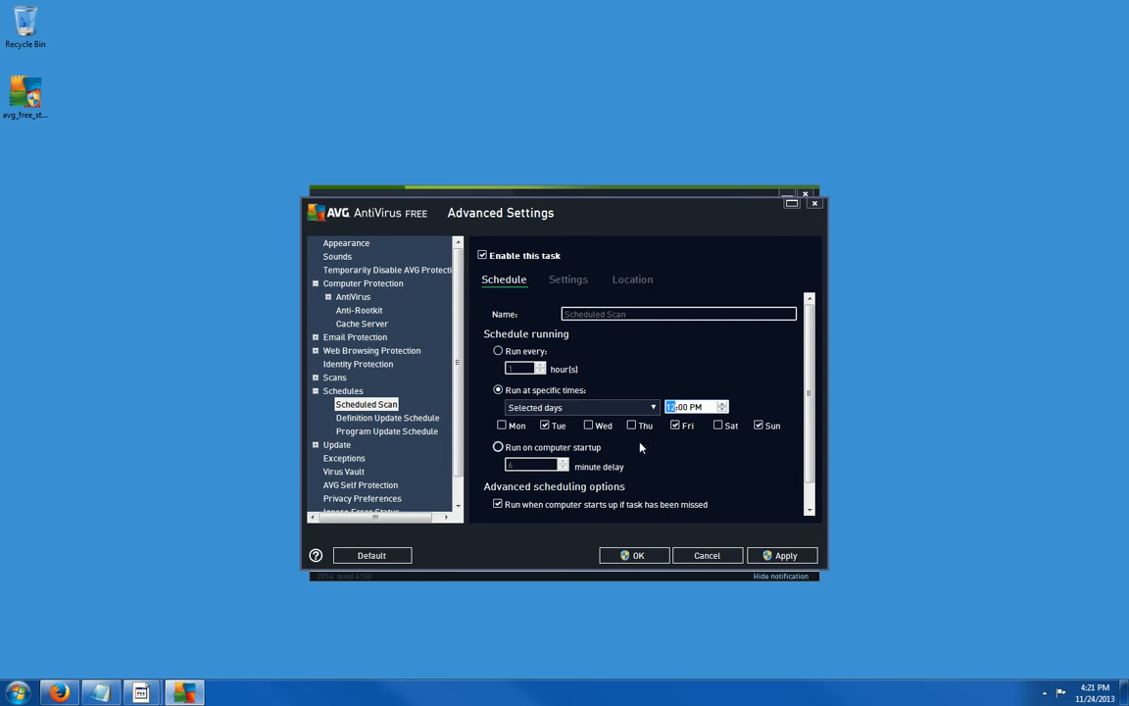
pyautogui.moveTo(656, 464)
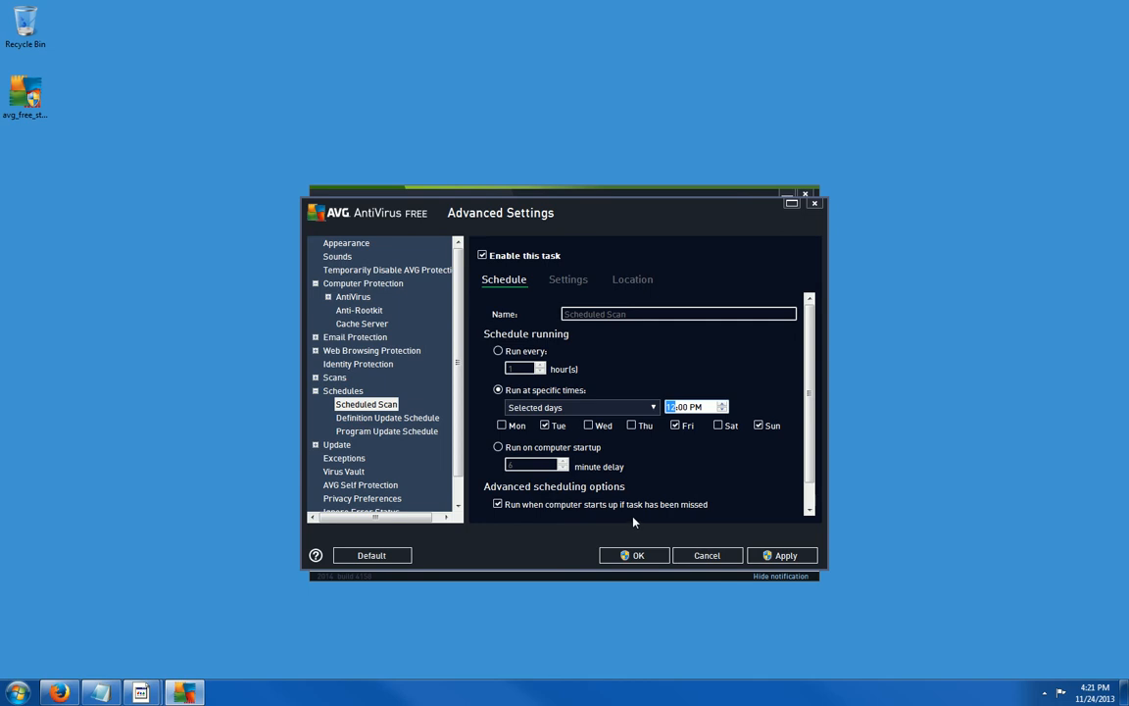
pyautogui.moveTo(638, 510)
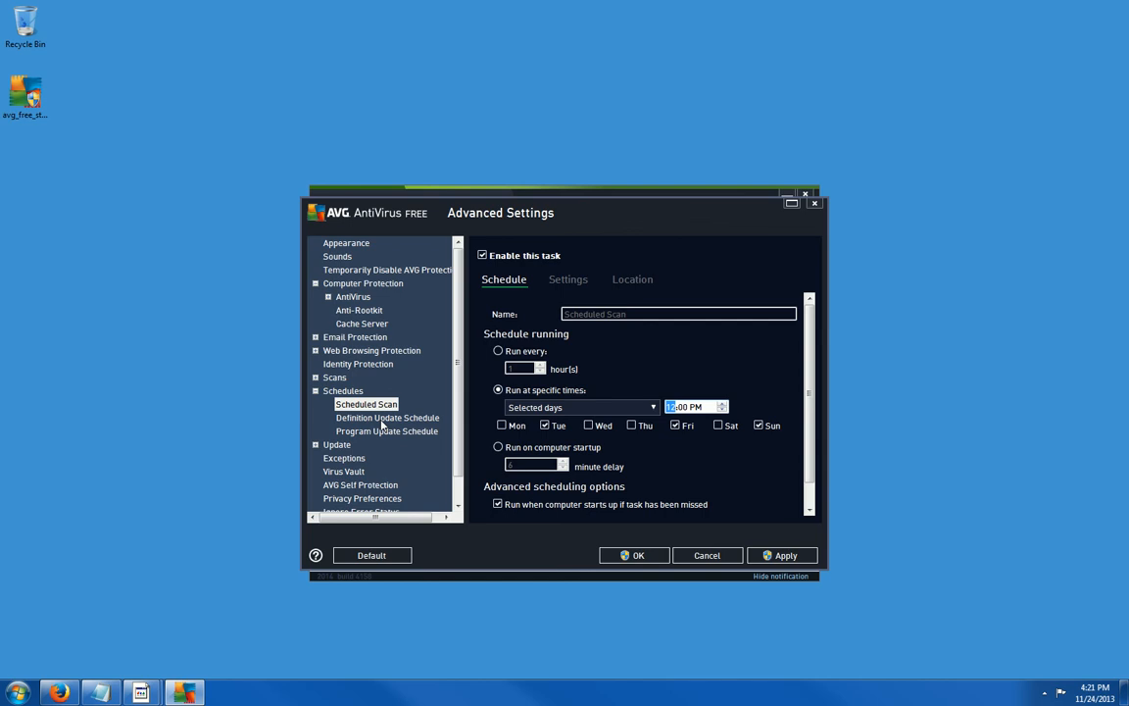
# Step: Set the Definition Update Schedule to every day between 3:00 PM and 5:00 PM and apply it
pyautogui.click(387, 418)
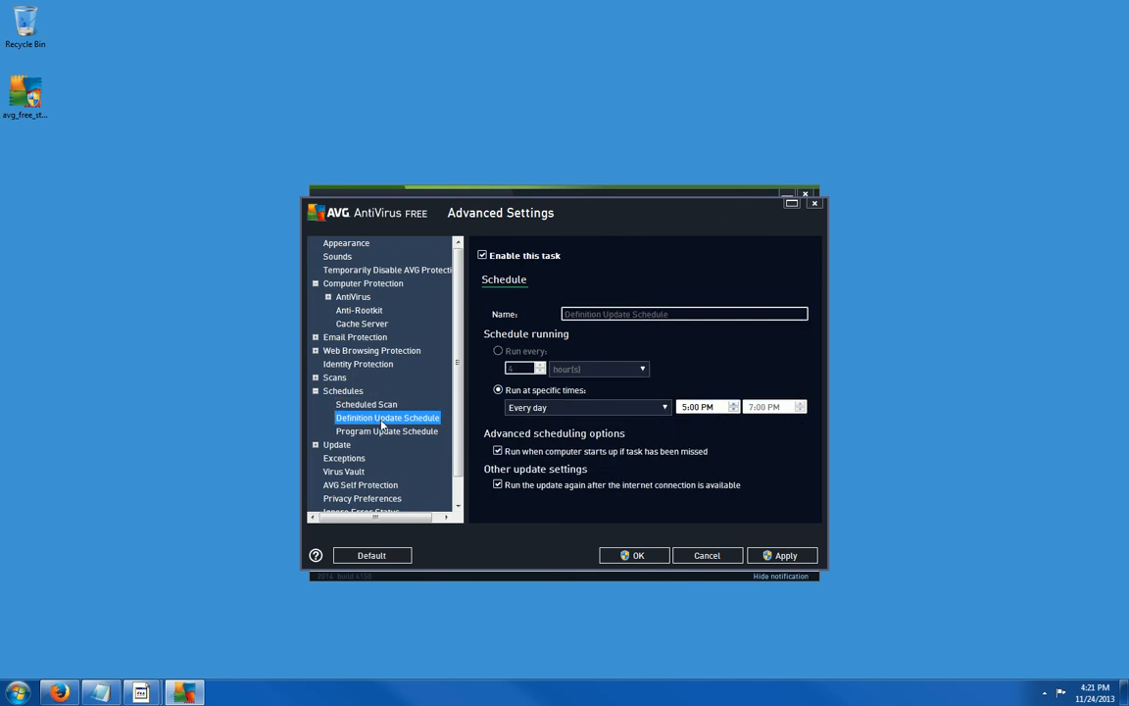
pyautogui.moveTo(687, 446)
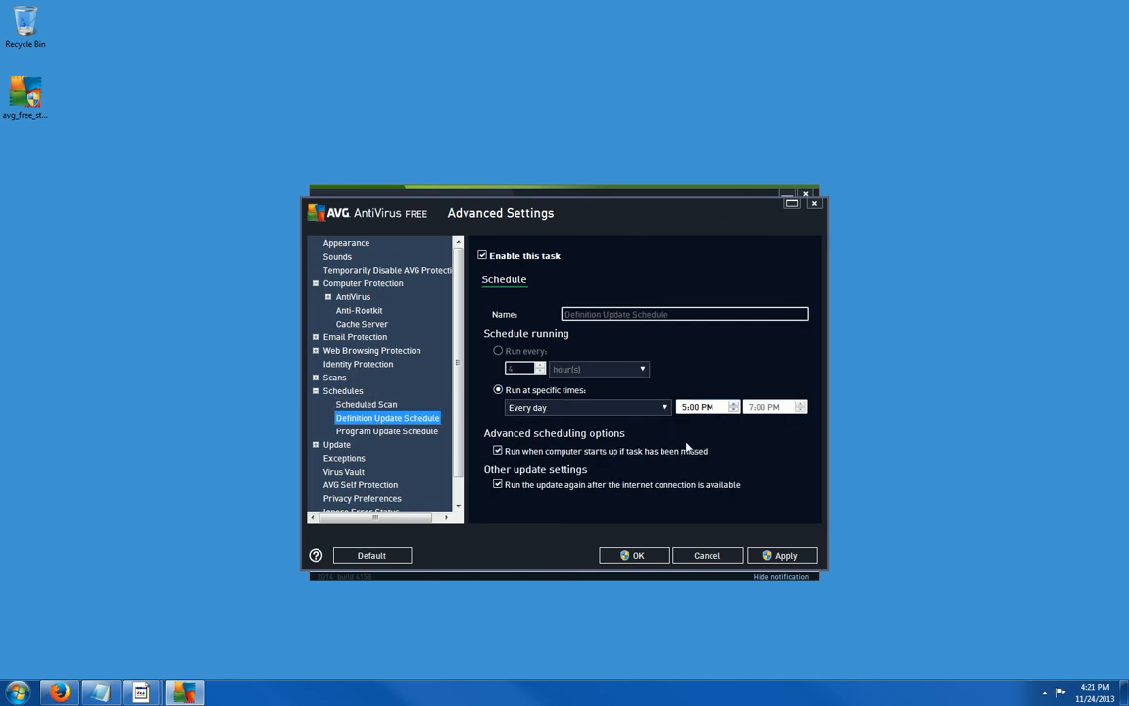
pyautogui.click(663, 406)
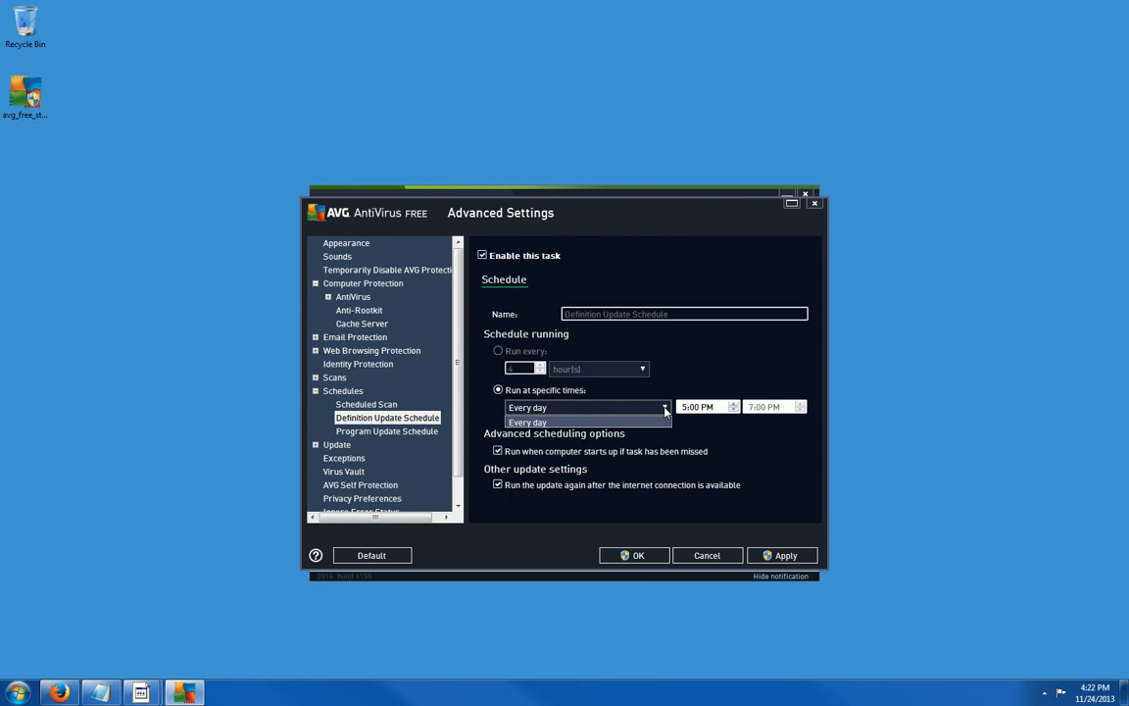
pyautogui.click(527, 422)
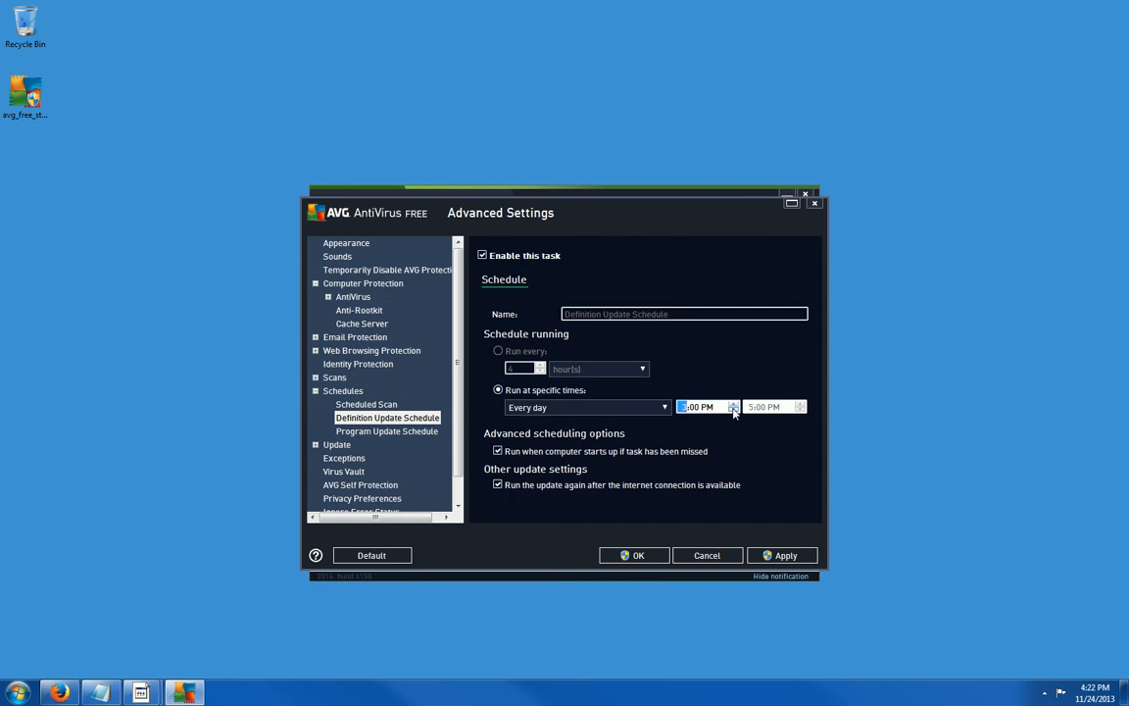
pyautogui.moveTo(748, 446)
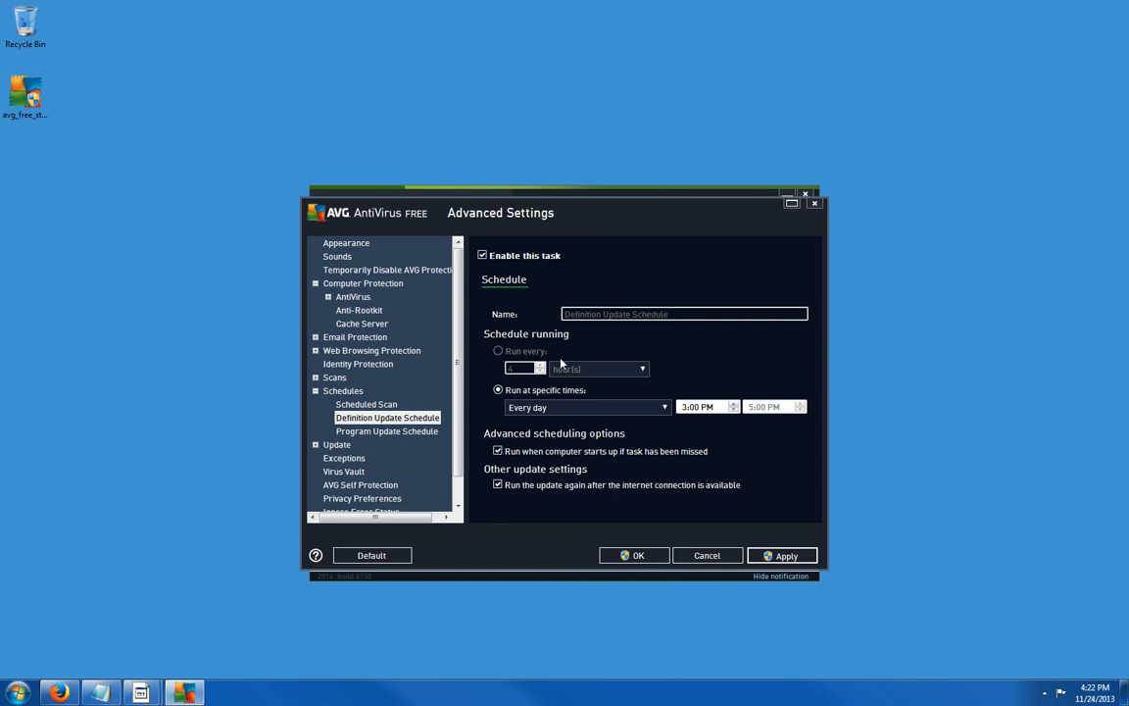
pyautogui.click(782, 555)
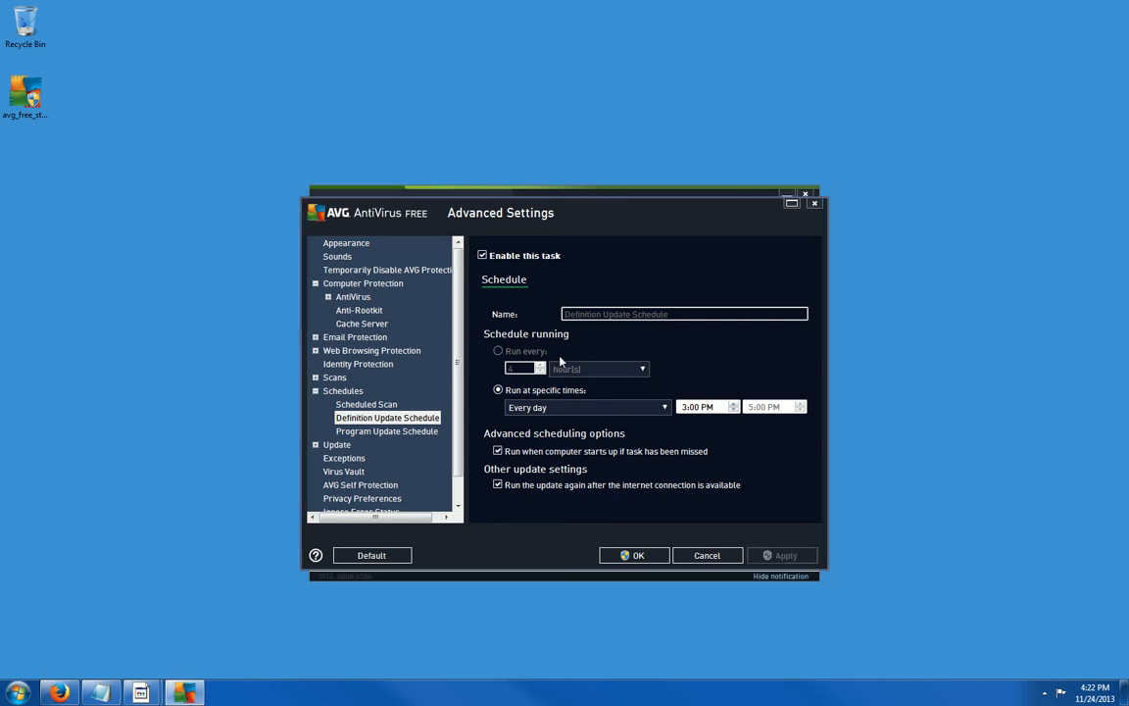
pyautogui.moveTo(416, 384)
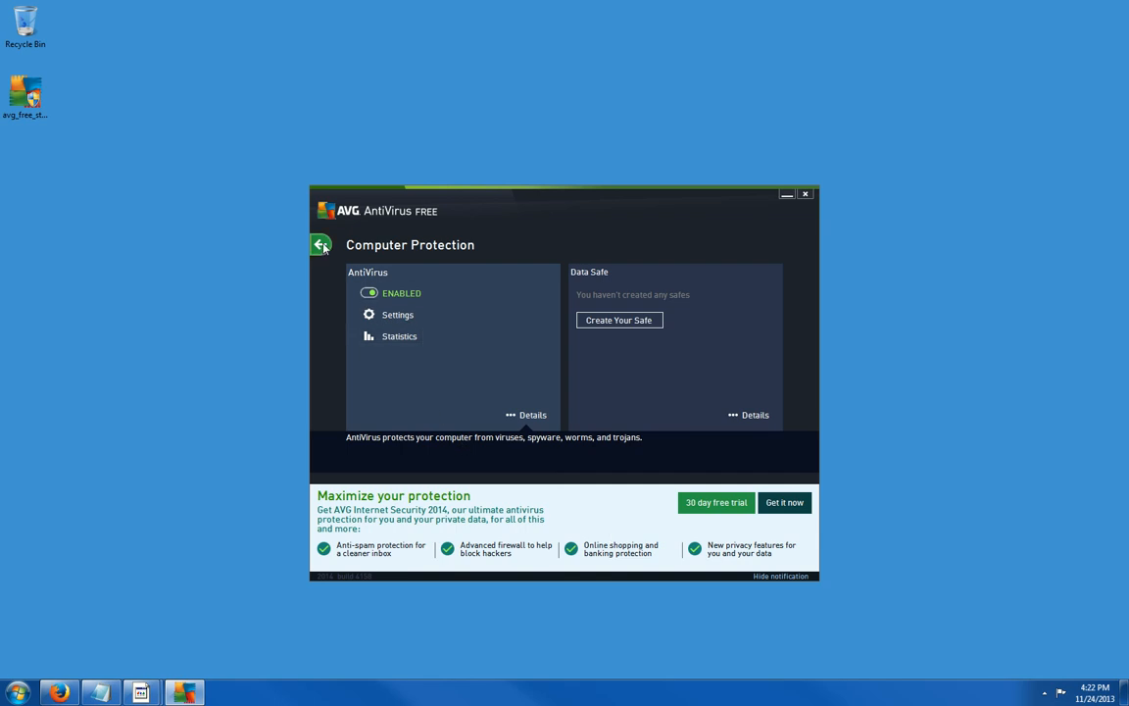
# Step: Go back to the main protected overview and start a Whole Computer Scan
pyautogui.click(325, 245)
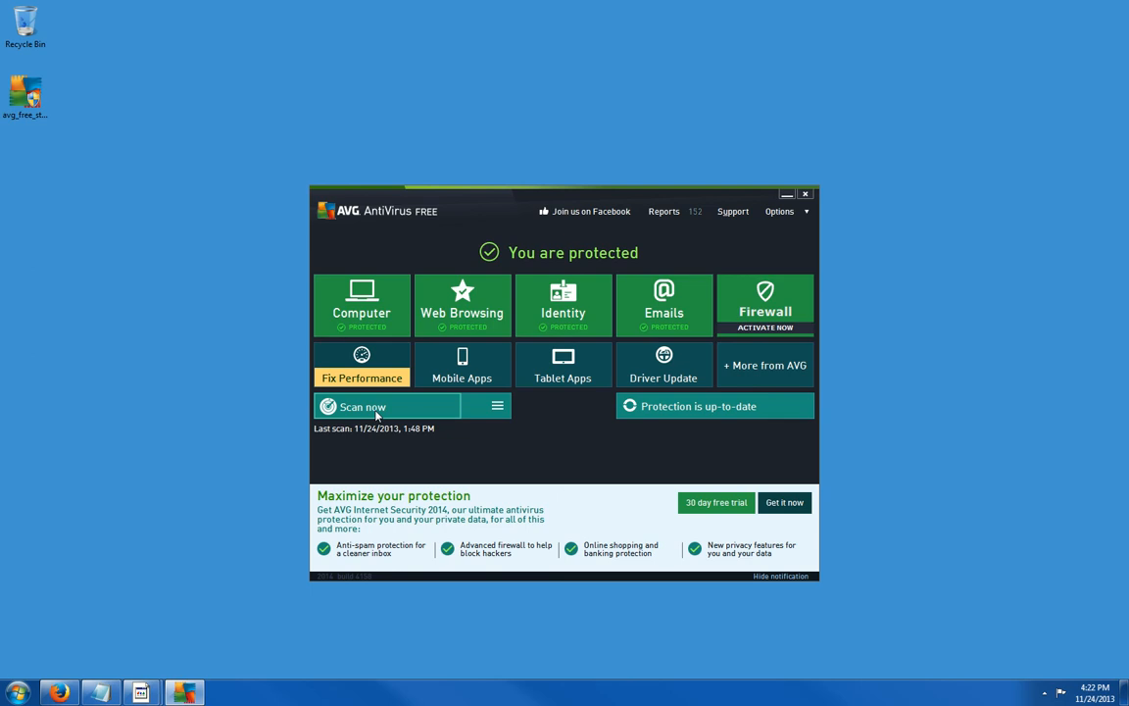
pyautogui.moveTo(459, 441)
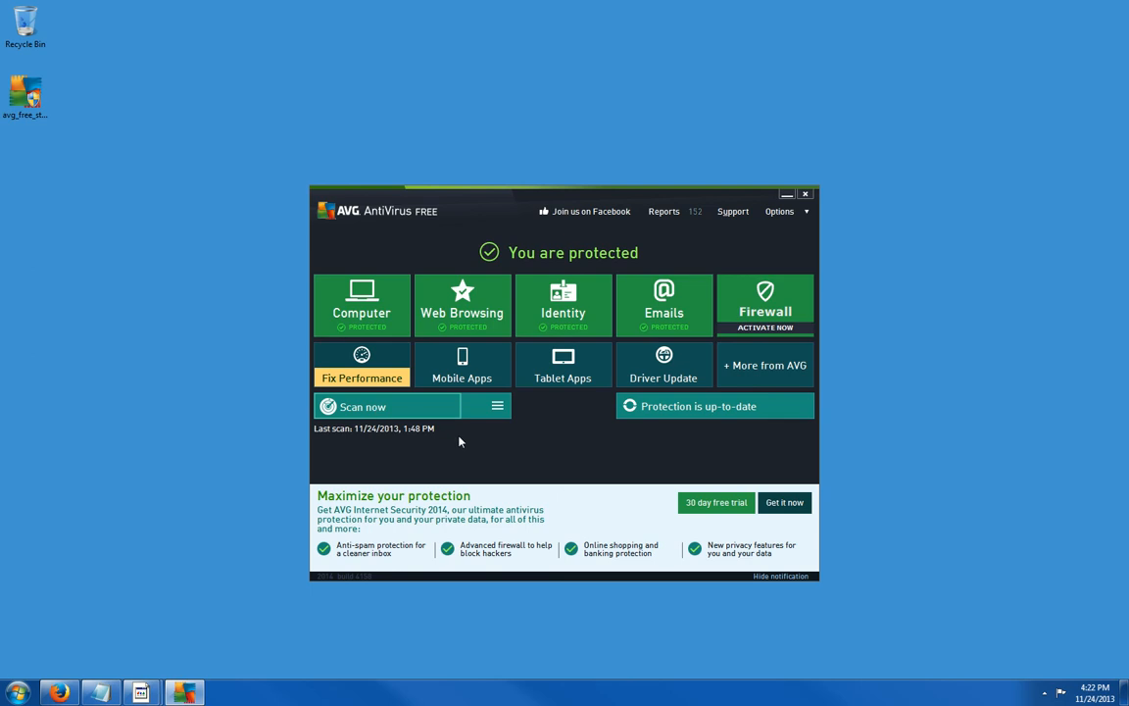
pyautogui.click(386, 406)
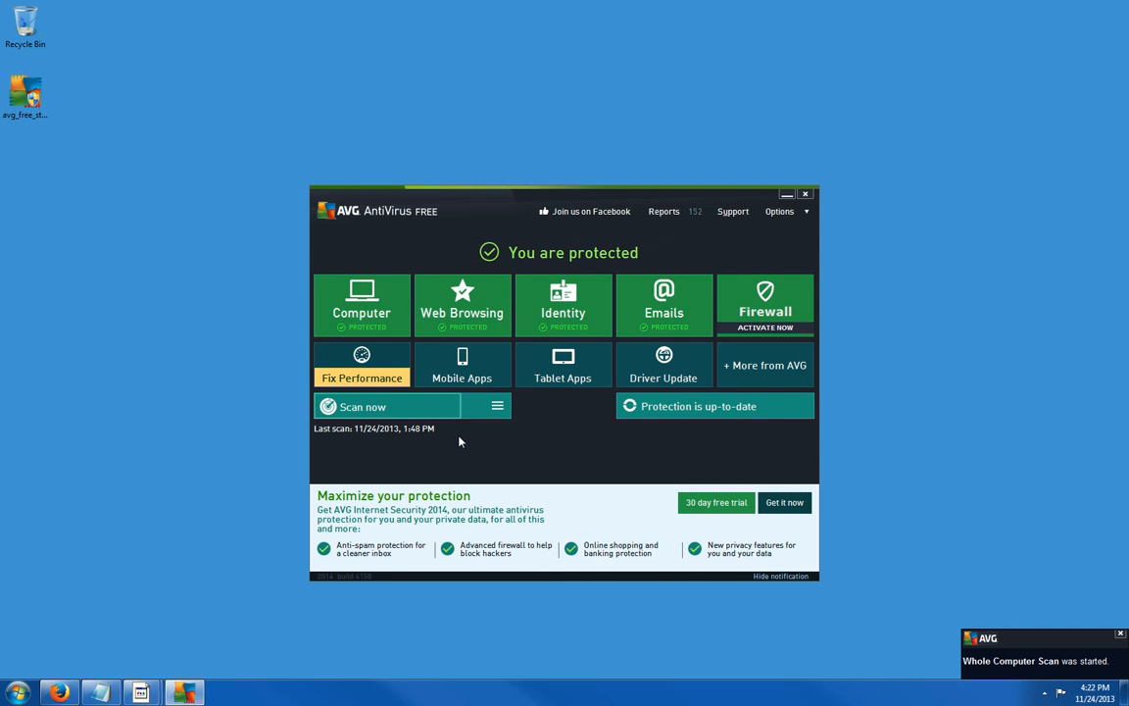
# Step: Show the Reports page with the Whole Computer Scan progressing at 18%, no threats found
pyautogui.click(664, 211)
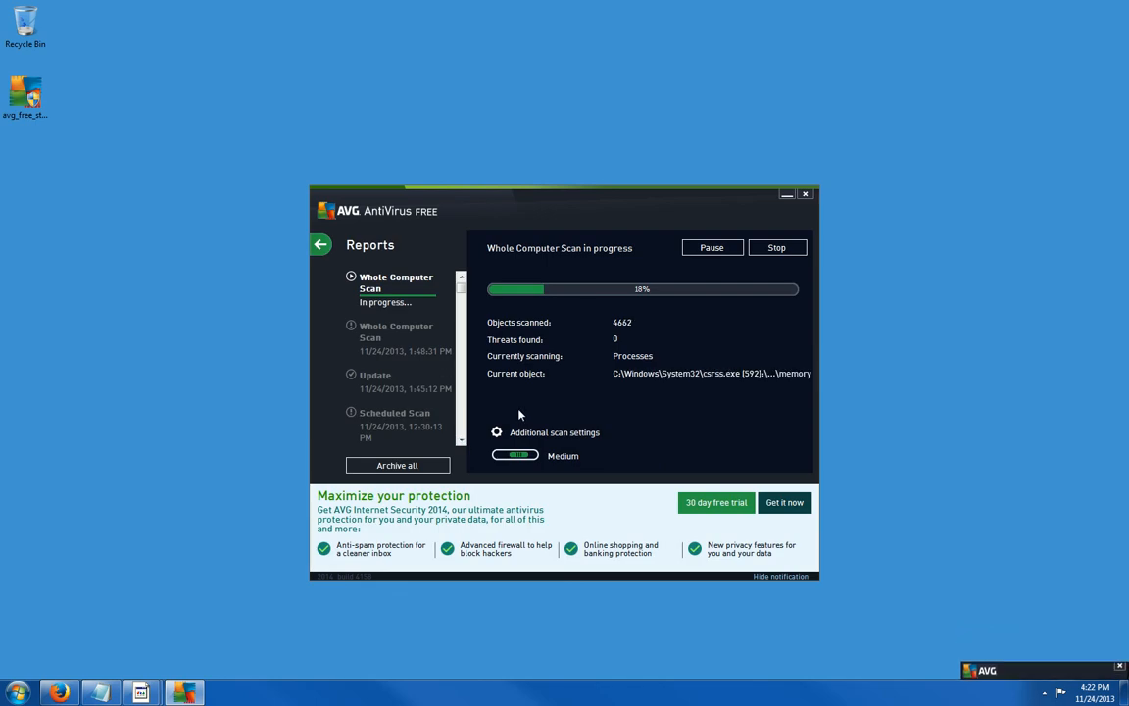
pyautogui.moveTo(477, 377)
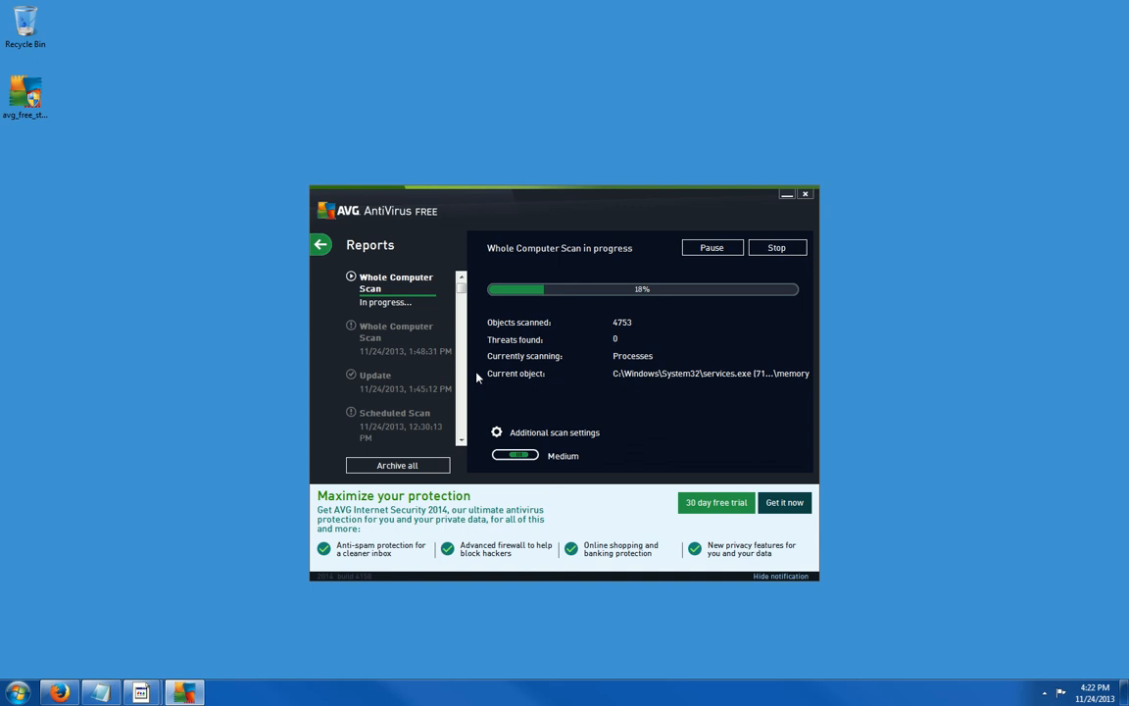
pyautogui.moveTo(510, 406)
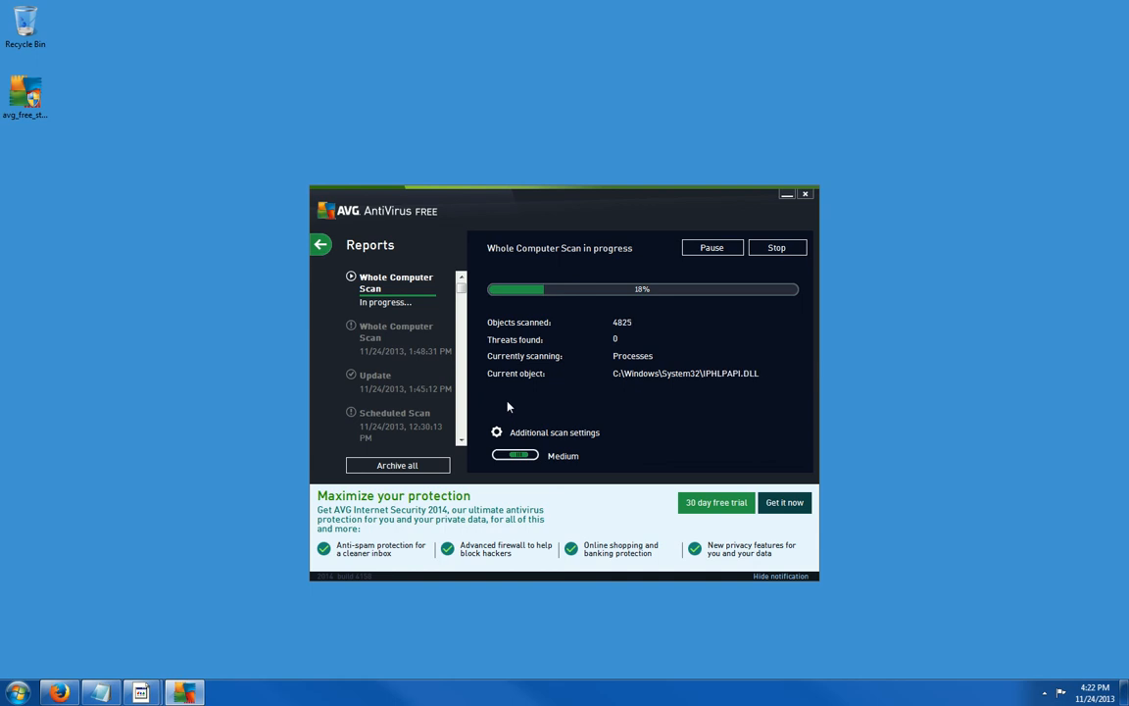